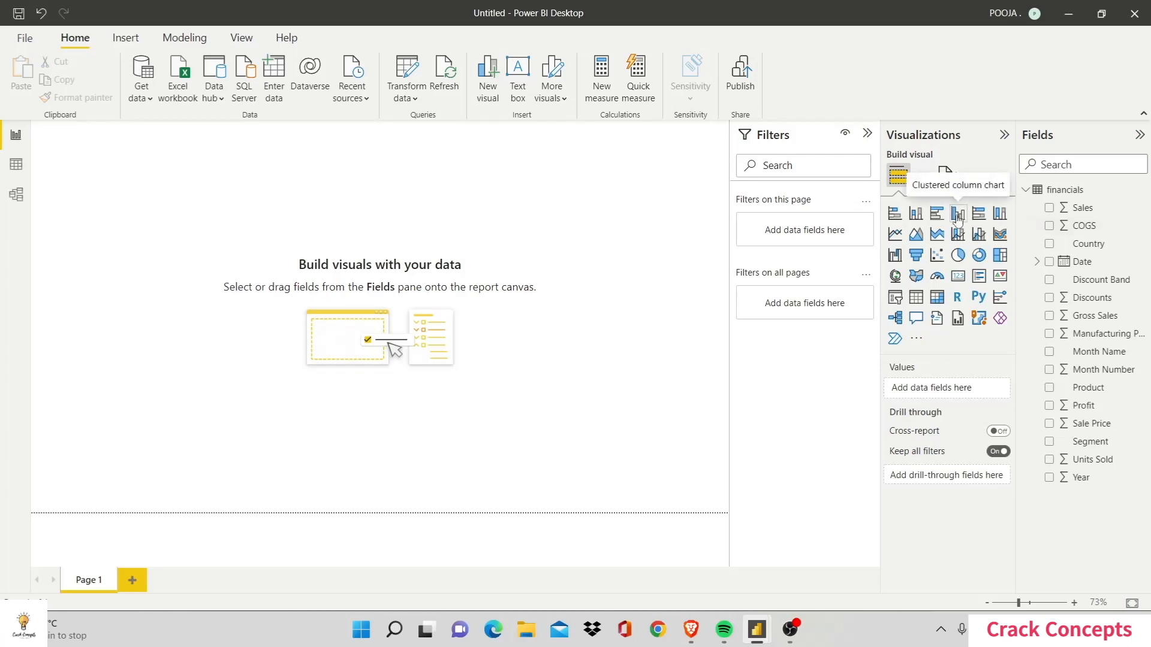
- Add a clustered column chart with Country on the X-axis and Sales on the Y-axis
left_click(958, 214)
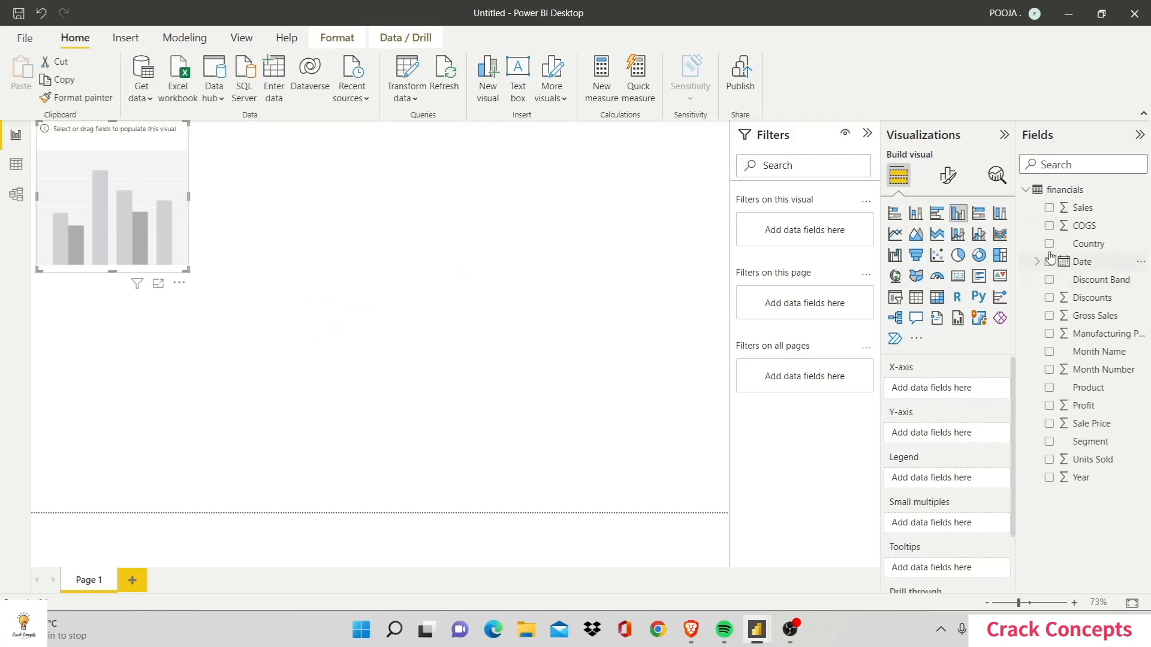
left_click_drag(1090, 243, 947, 397)
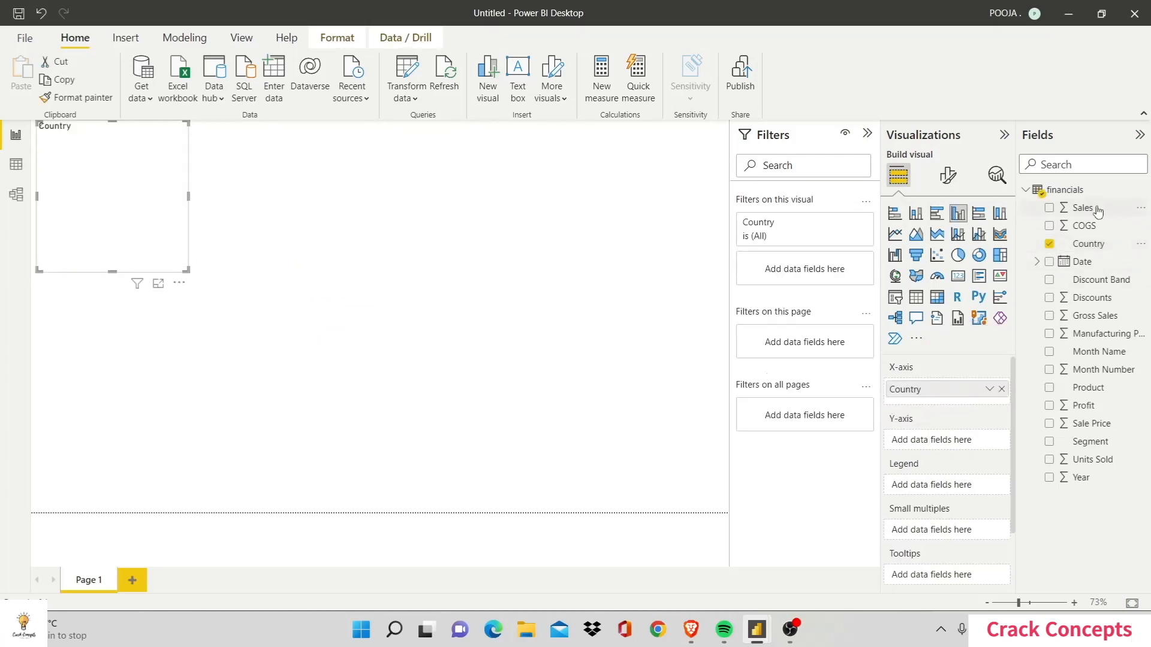
left_click_drag(1083, 208, 947, 440)
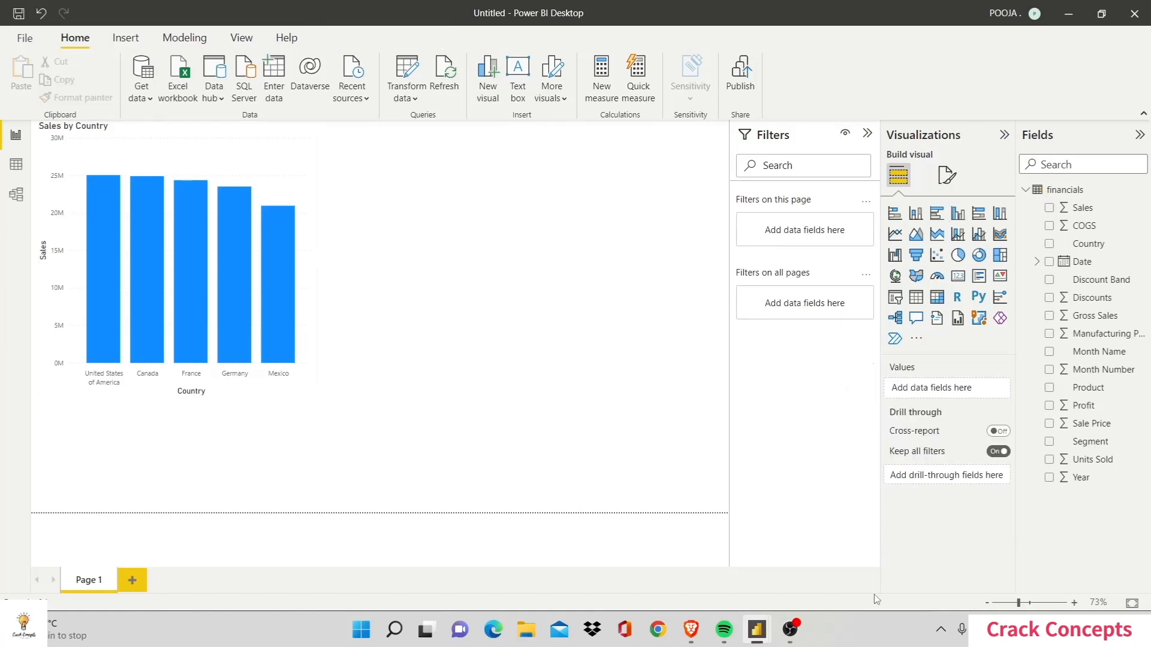
mouse_move(936, 235)
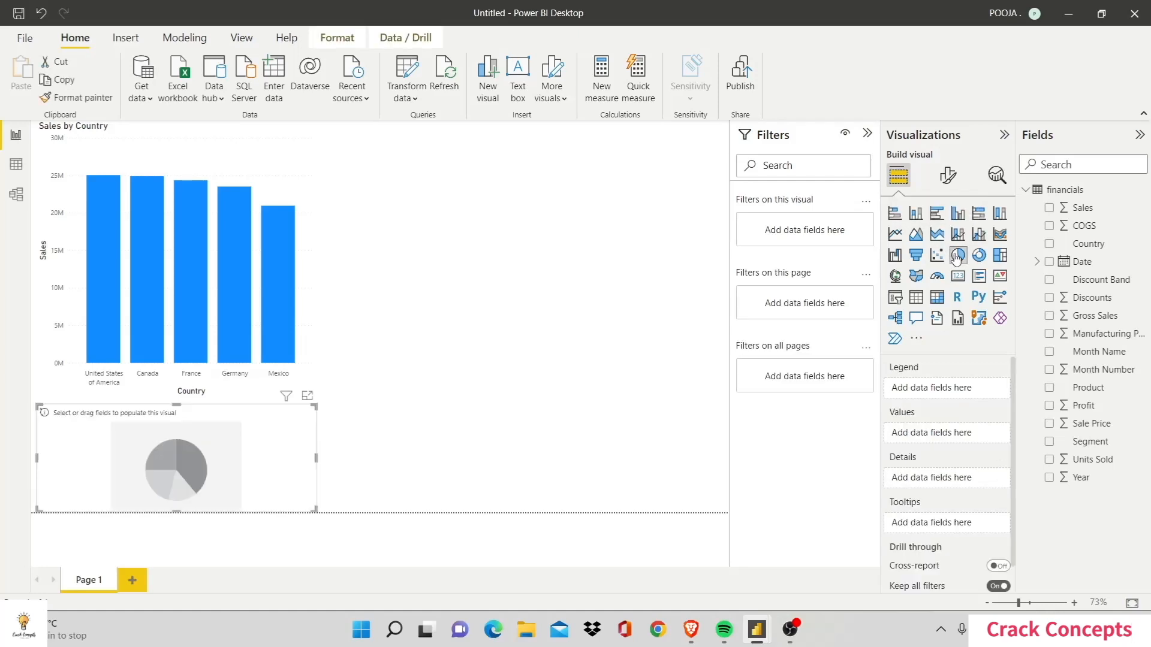
- Place a pie chart beside the column chart showing Sales split by Segment
left_click_drag(175, 466, 272, 440)
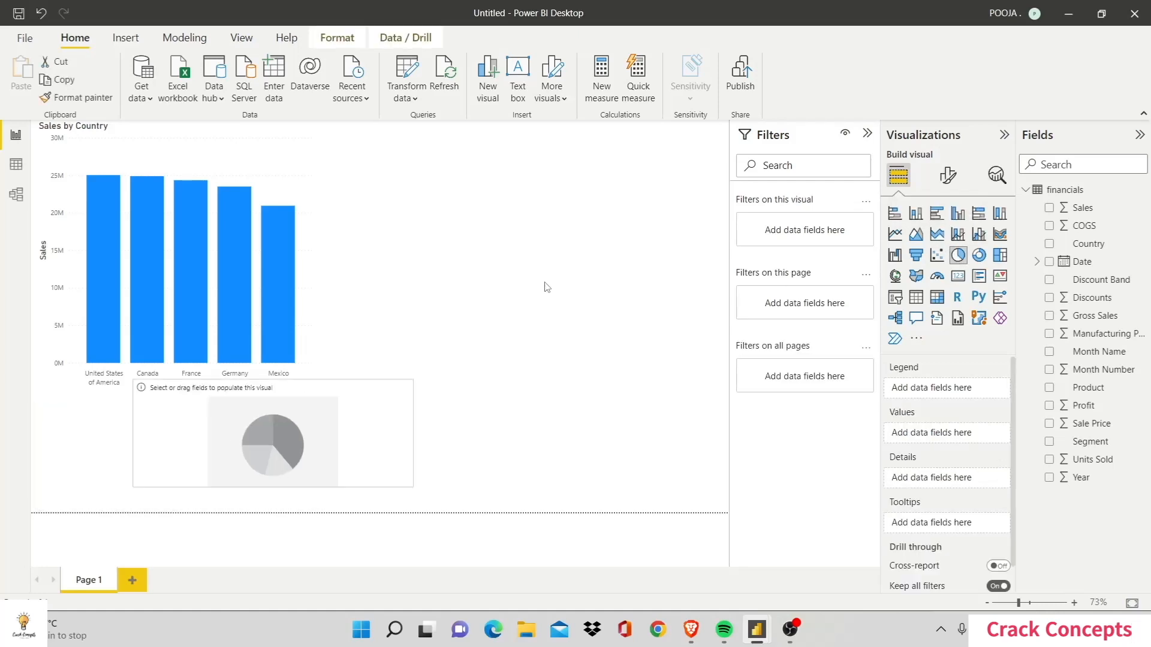
left_click_drag(273, 432, 559, 259)
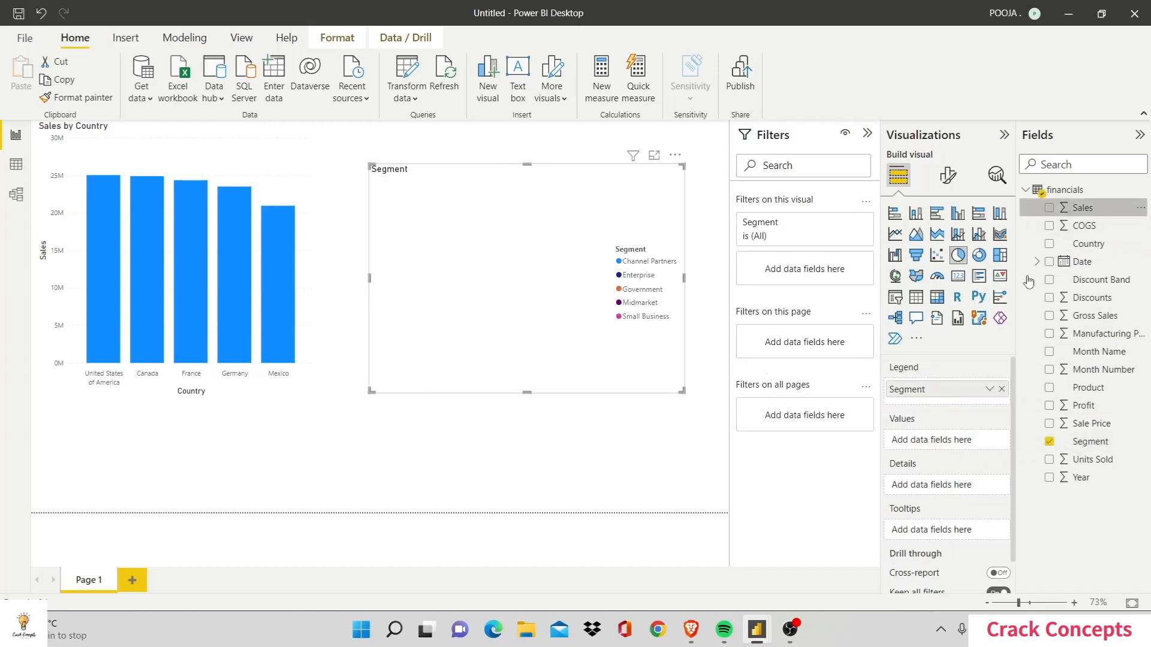
left_click(1080, 207)
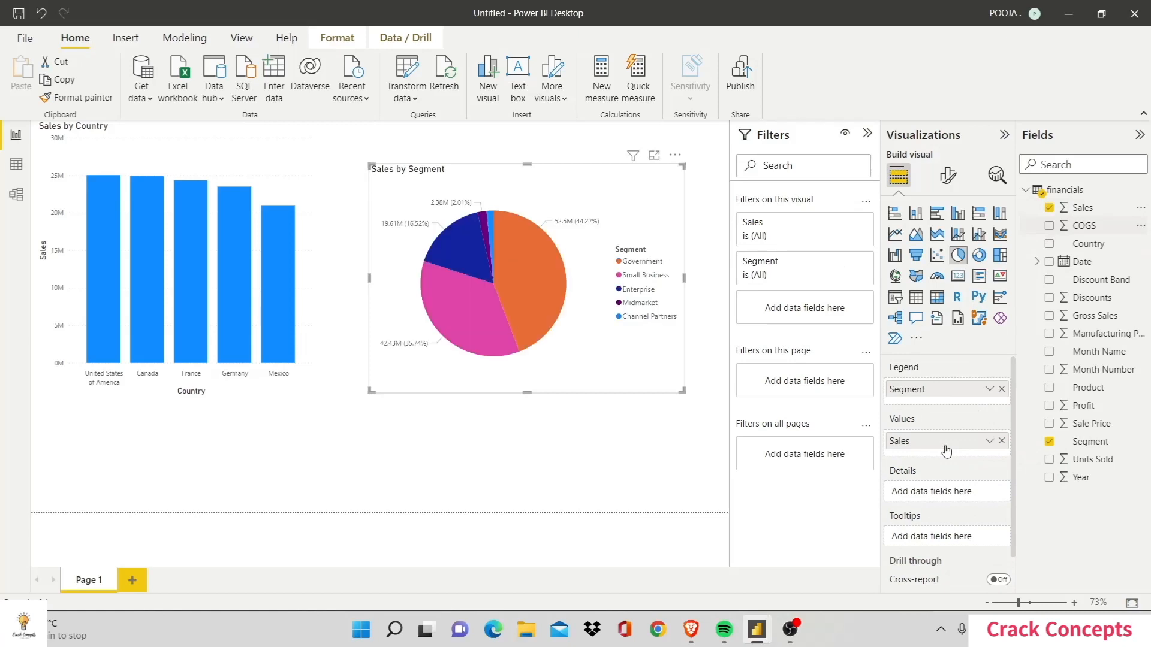
mouse_move(681, 387)
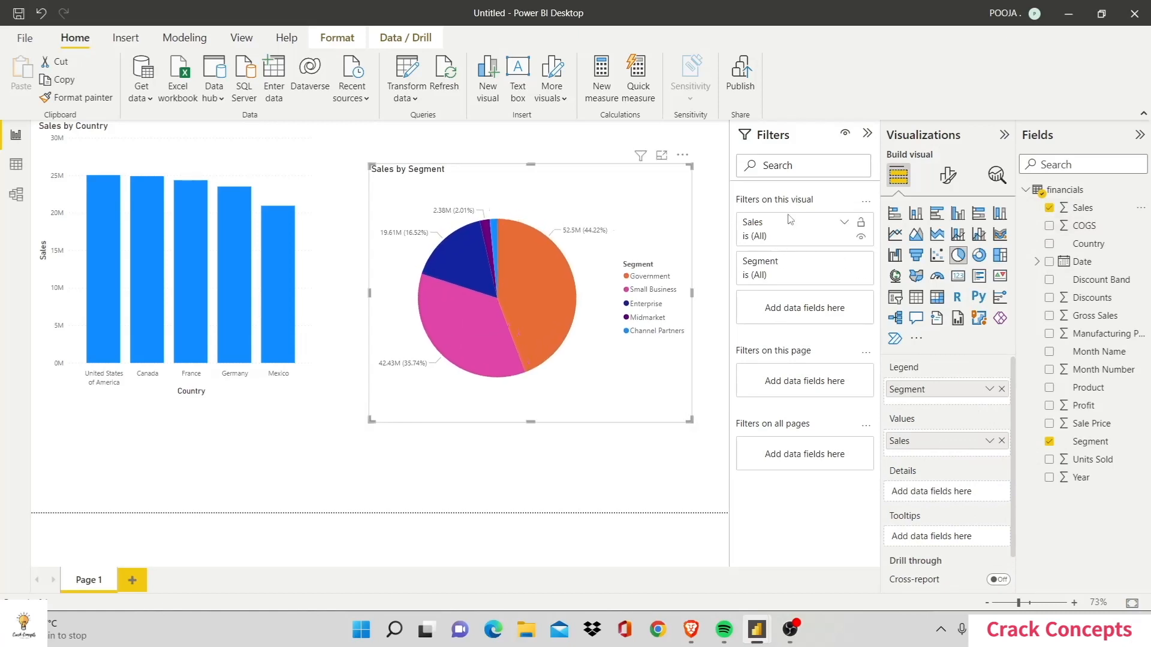
mouse_move(763, 262)
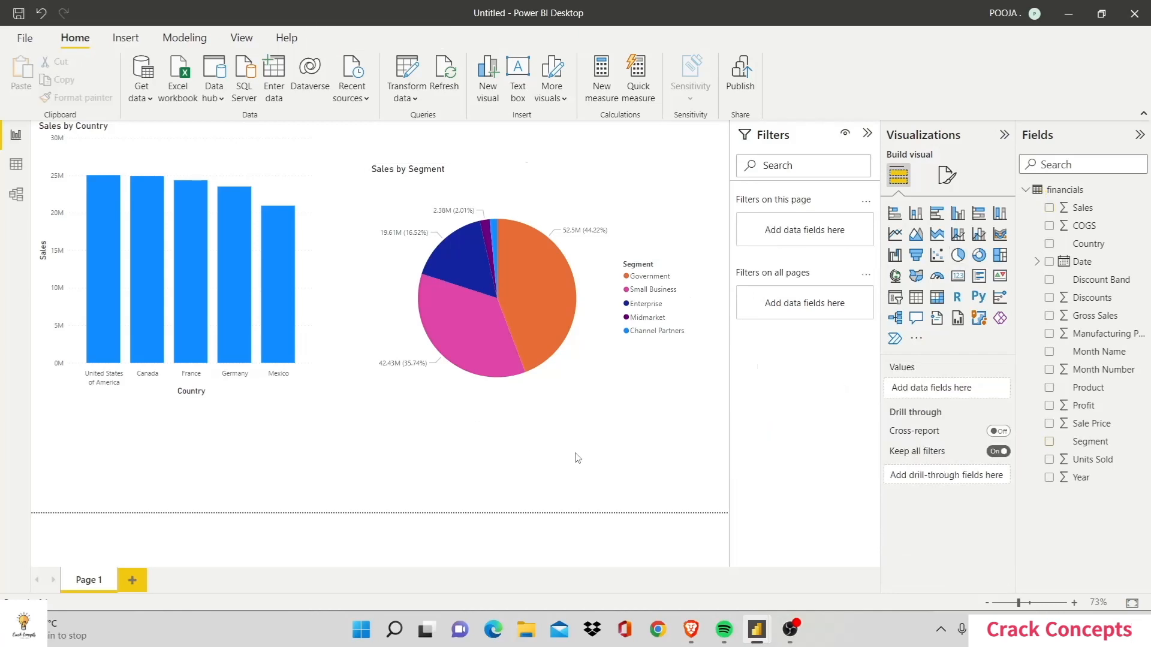
mouse_move(825, 240)
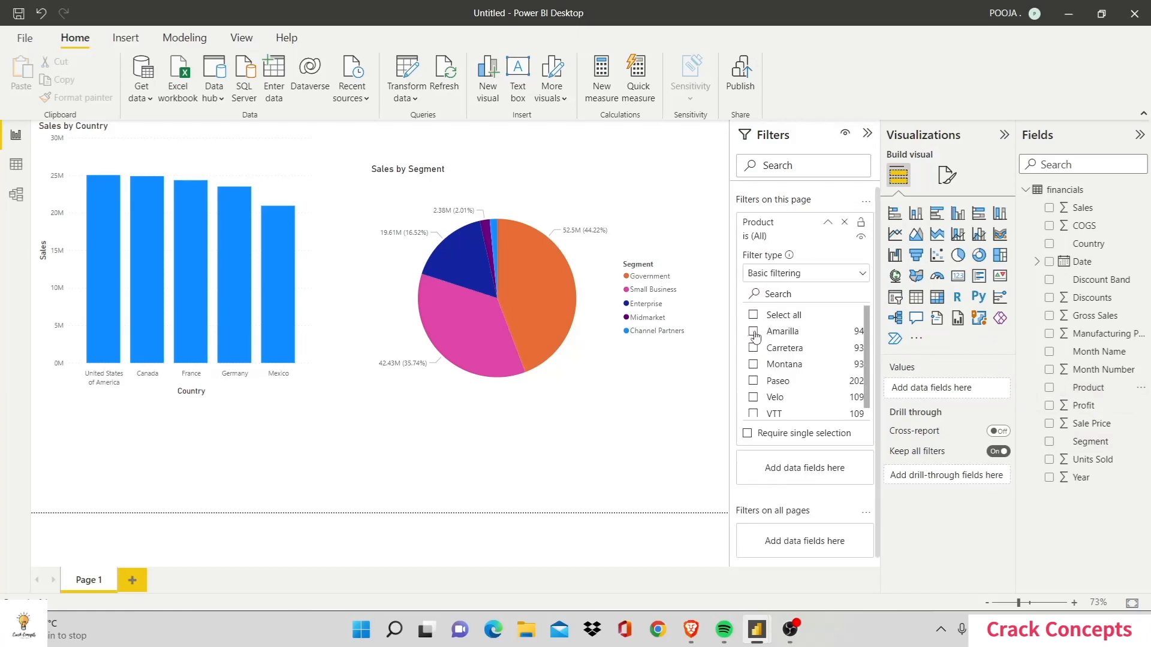
- Test the page-level Product filter by ticking Amarilla, then untick it to restore all products
left_click(753, 332)
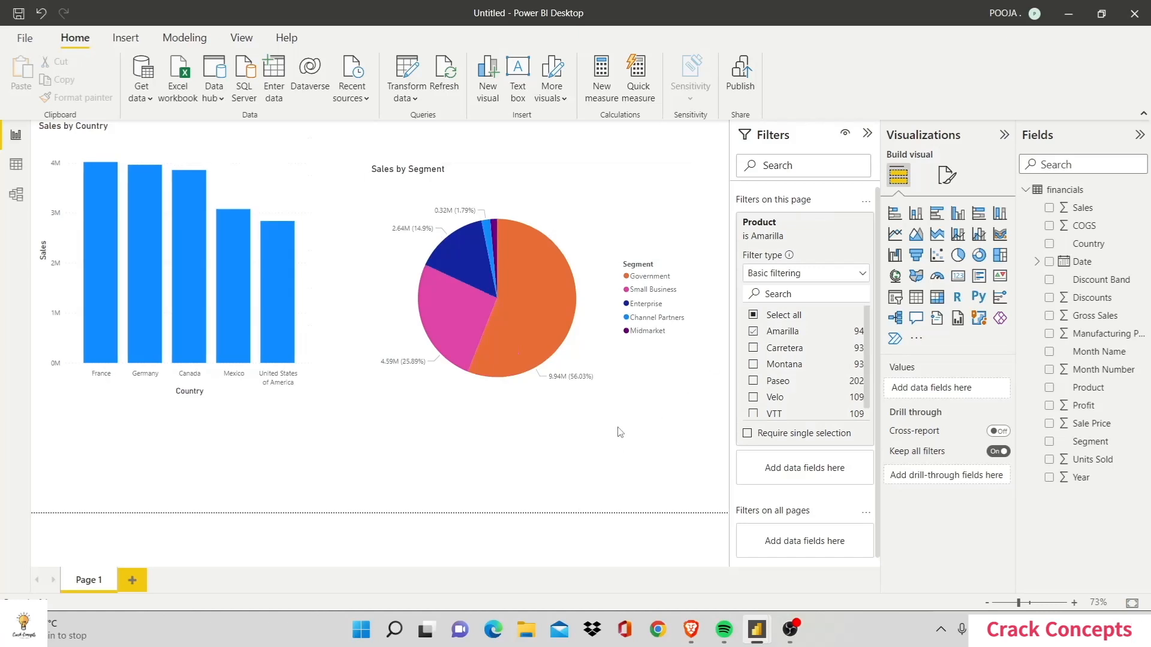
mouse_move(760, 342)
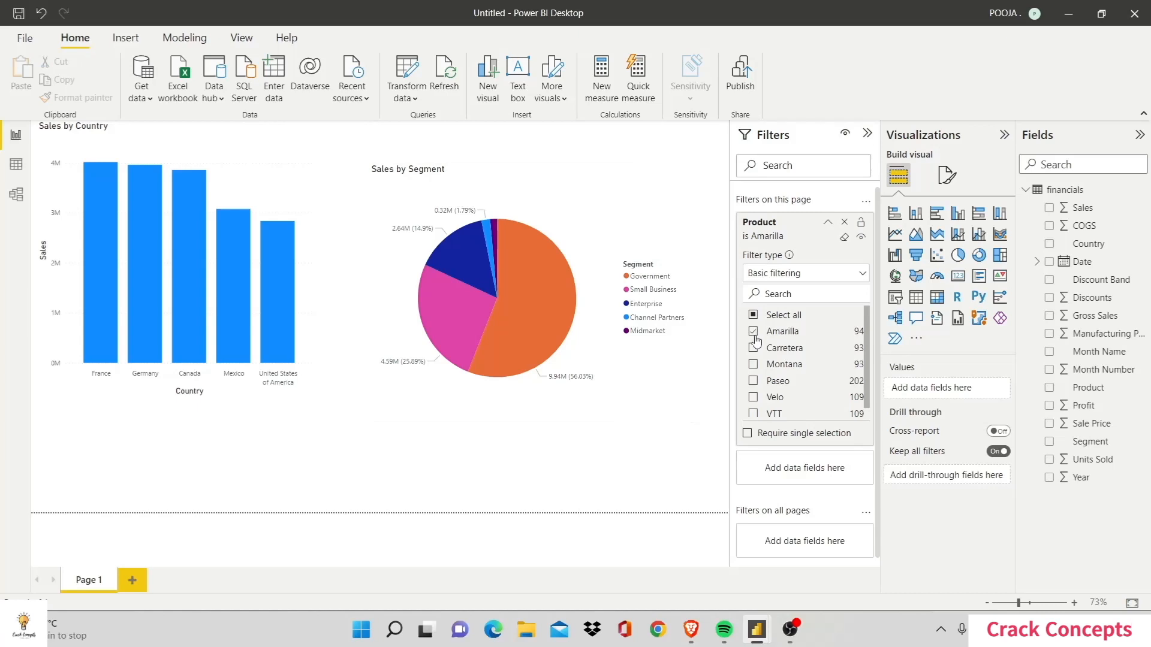
left_click(753, 349)
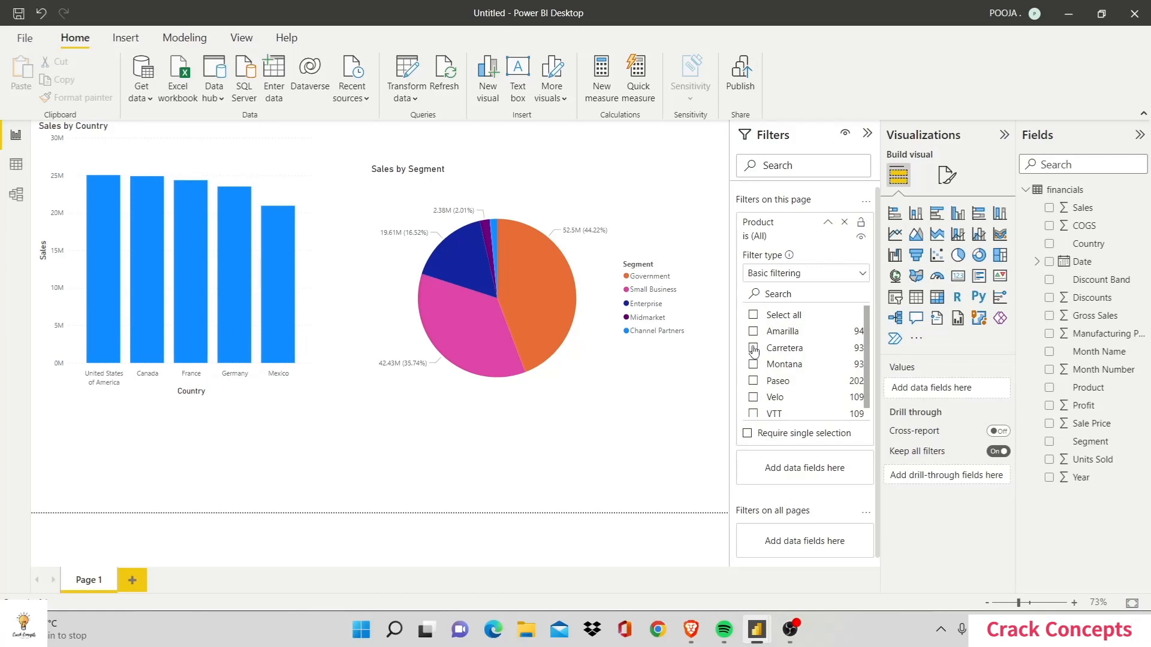
mouse_move(827, 524)
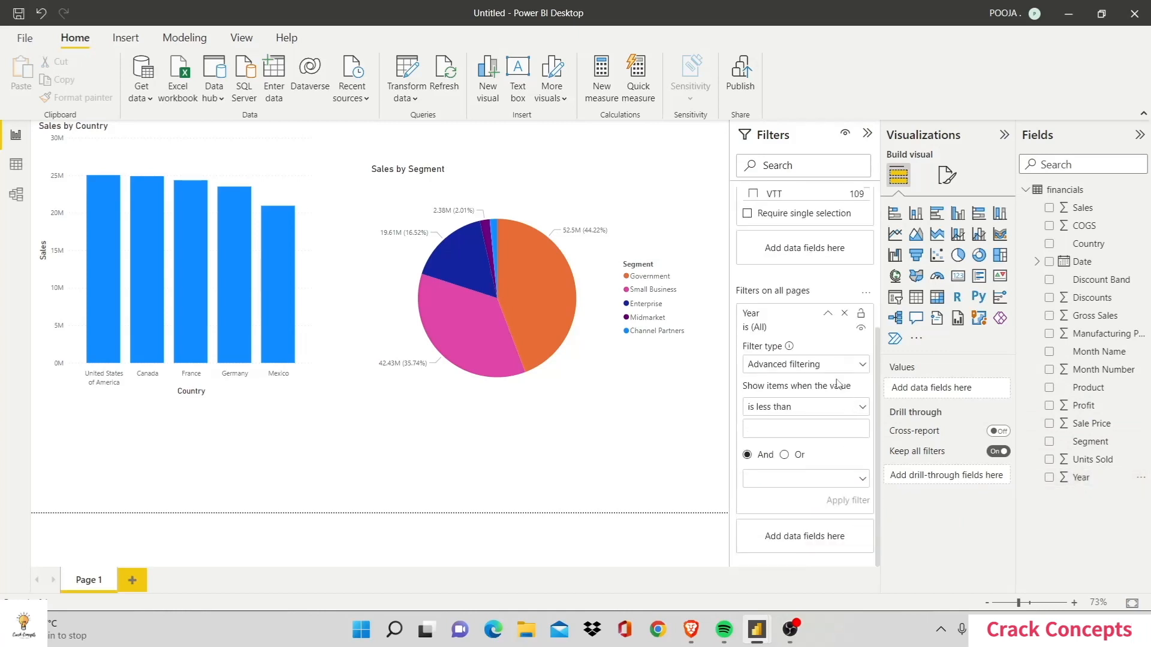
mouse_move(829, 370)
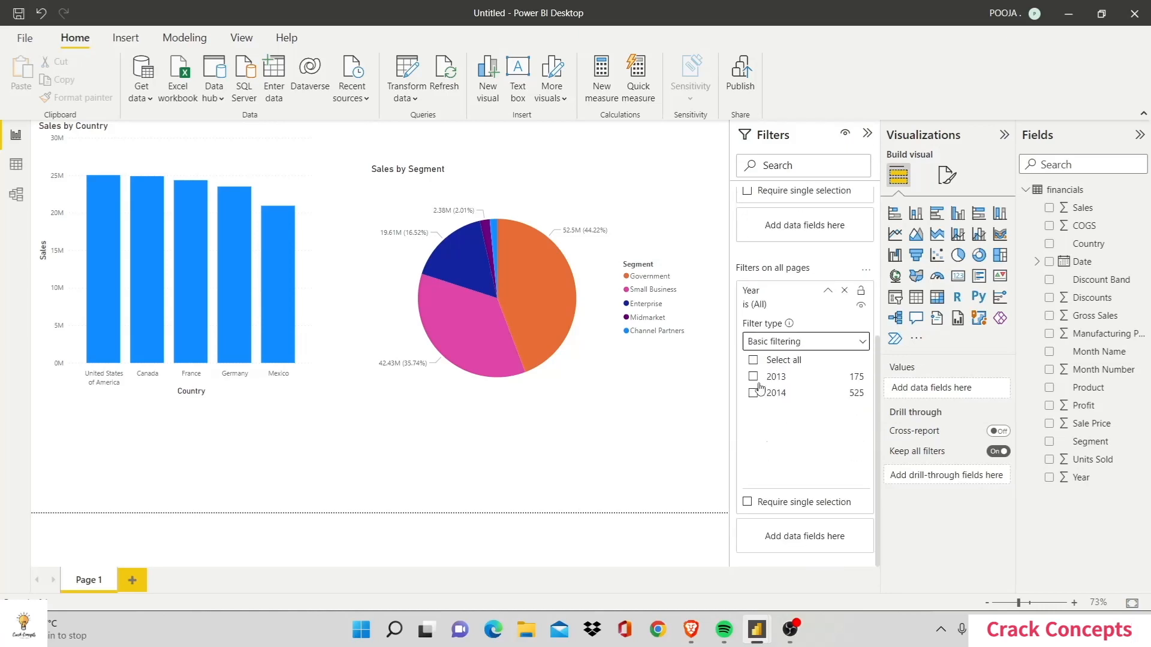
- Test the all-pages Year filter by ticking 2013, then untick it to include all years
left_click(753, 377)
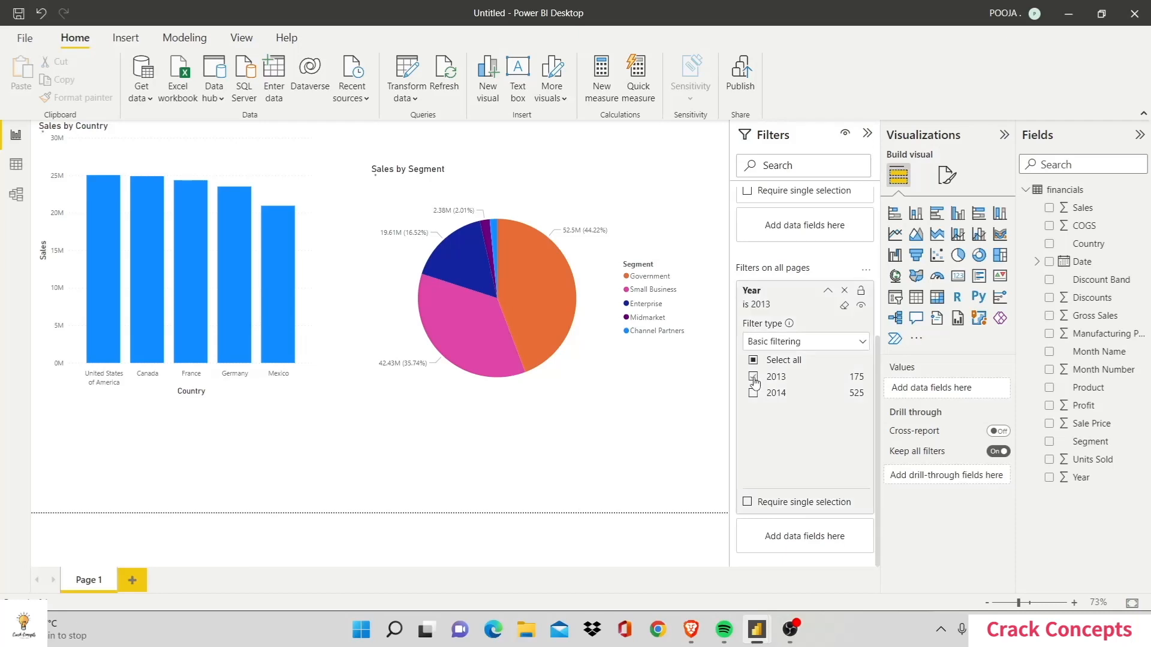
left_click(753, 377)
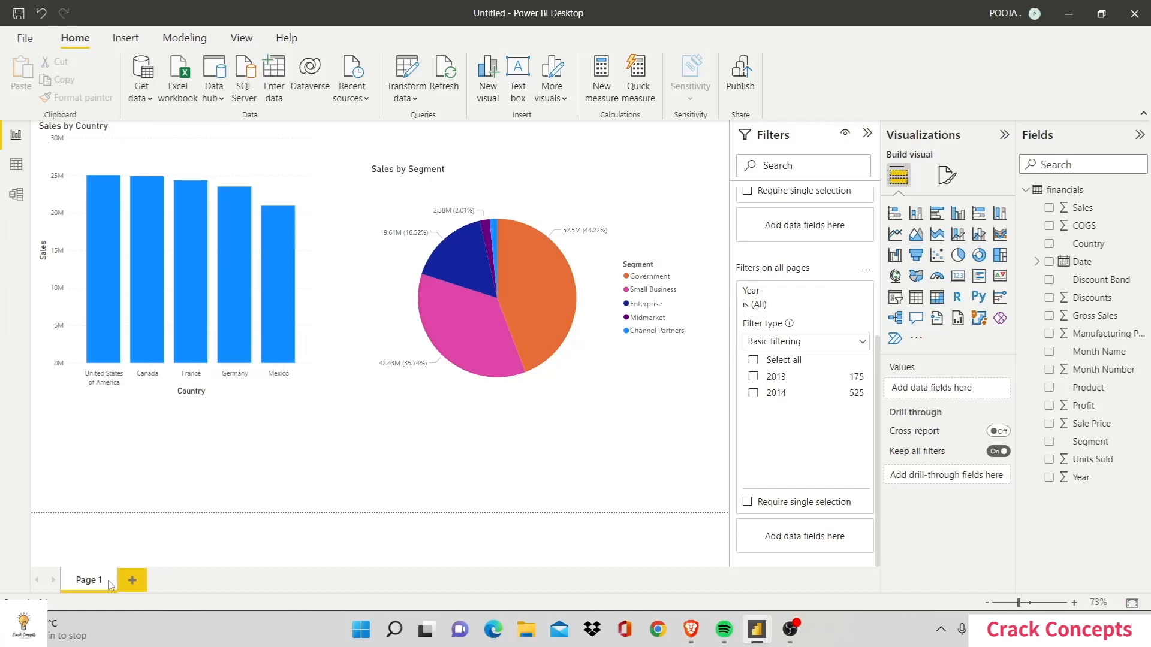
- Add a blank Page 2 and switch between Page 1 and Page 2 to compare their filter panes
left_click(131, 580)
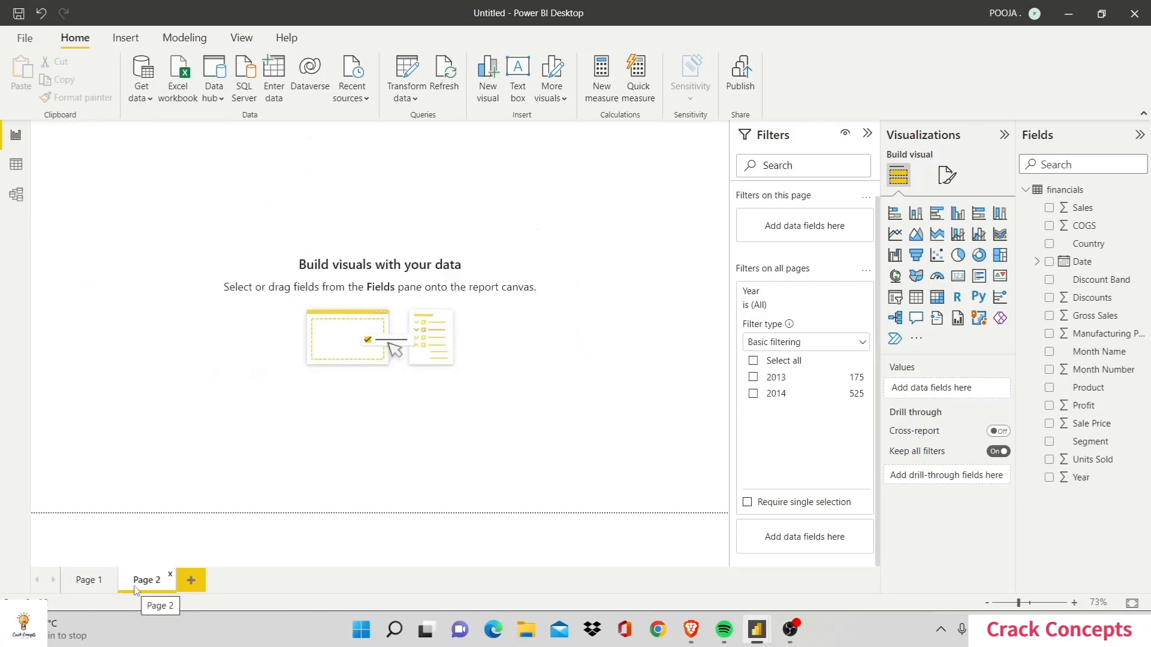
mouse_move(750, 312)
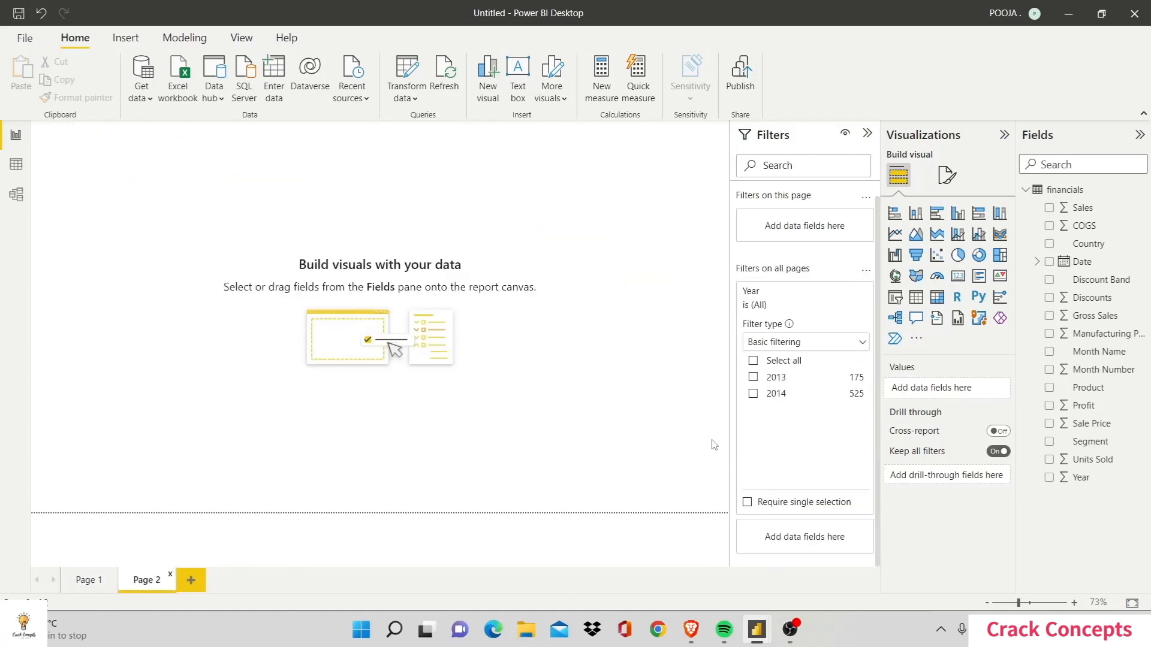
mouse_move(815, 395)
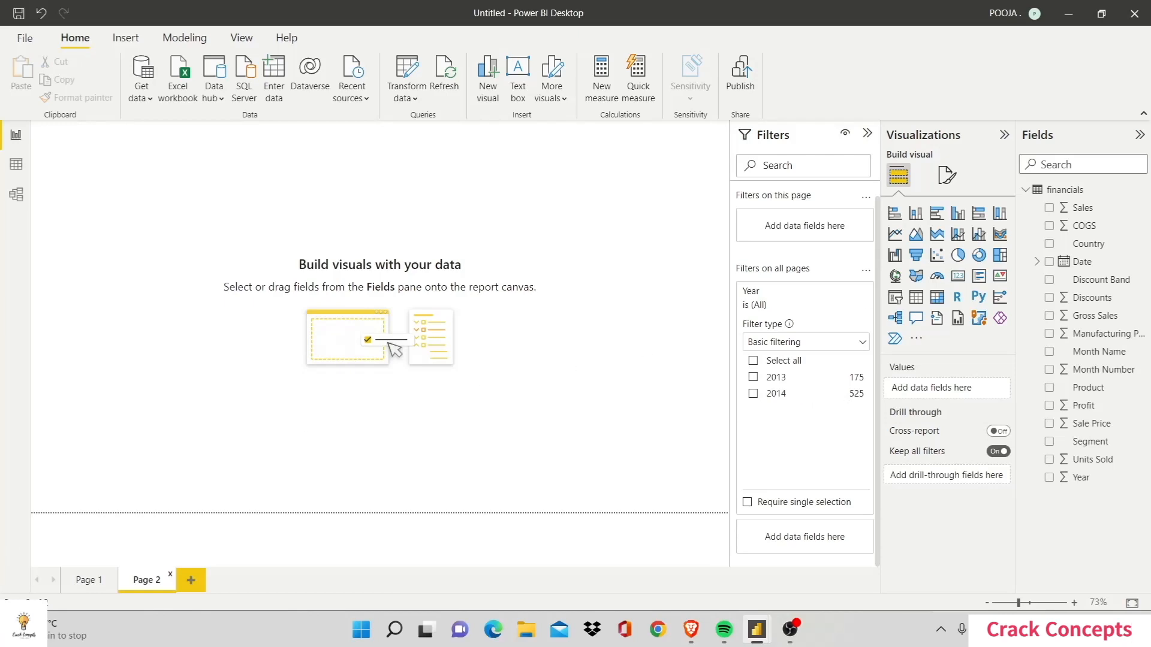
left_click(90, 581)
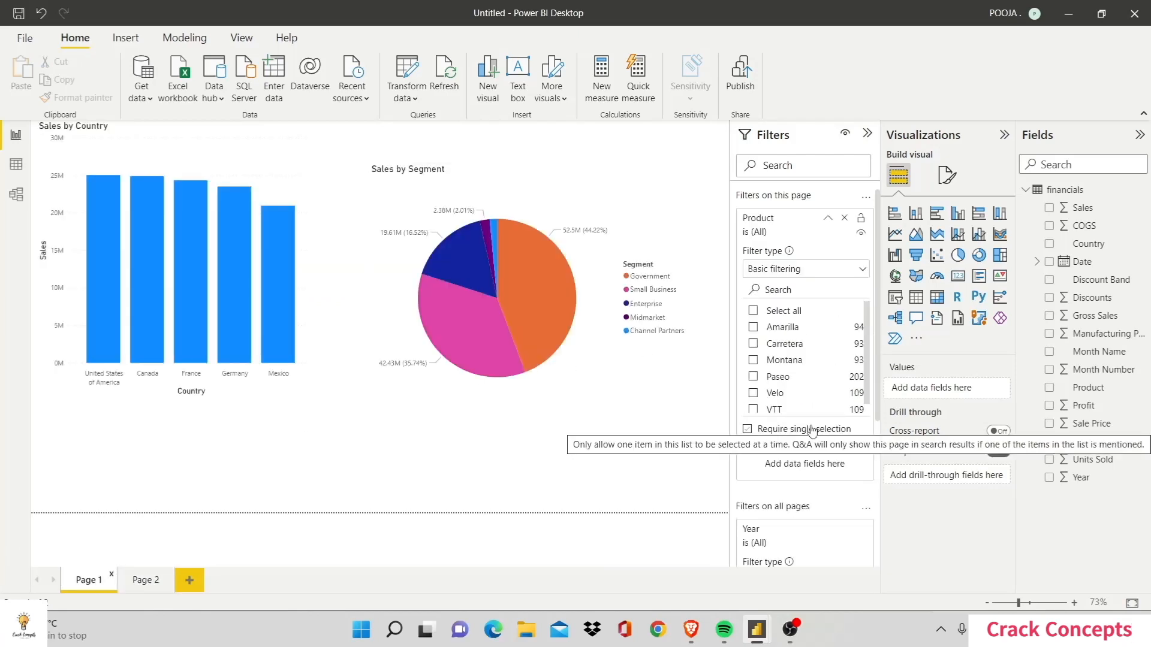
left_click(145, 580)
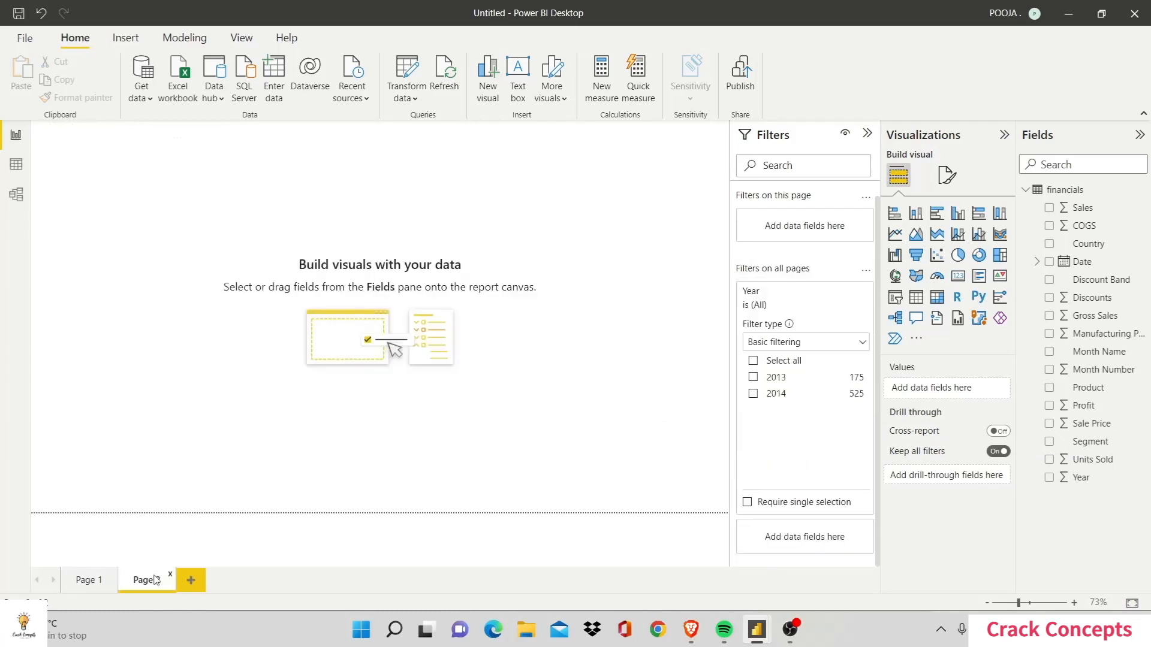
left_click(90, 580)
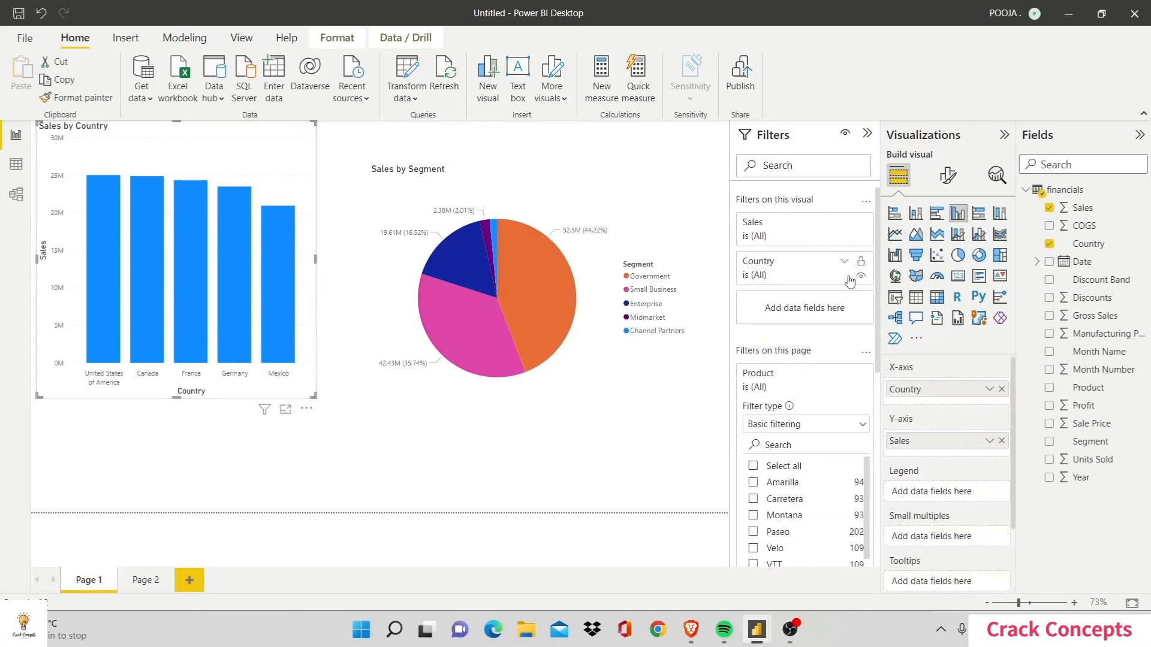
- Expand the column chart's Country filter and clear the 2014 selection from the all-pages Year filter
left_click(845, 264)
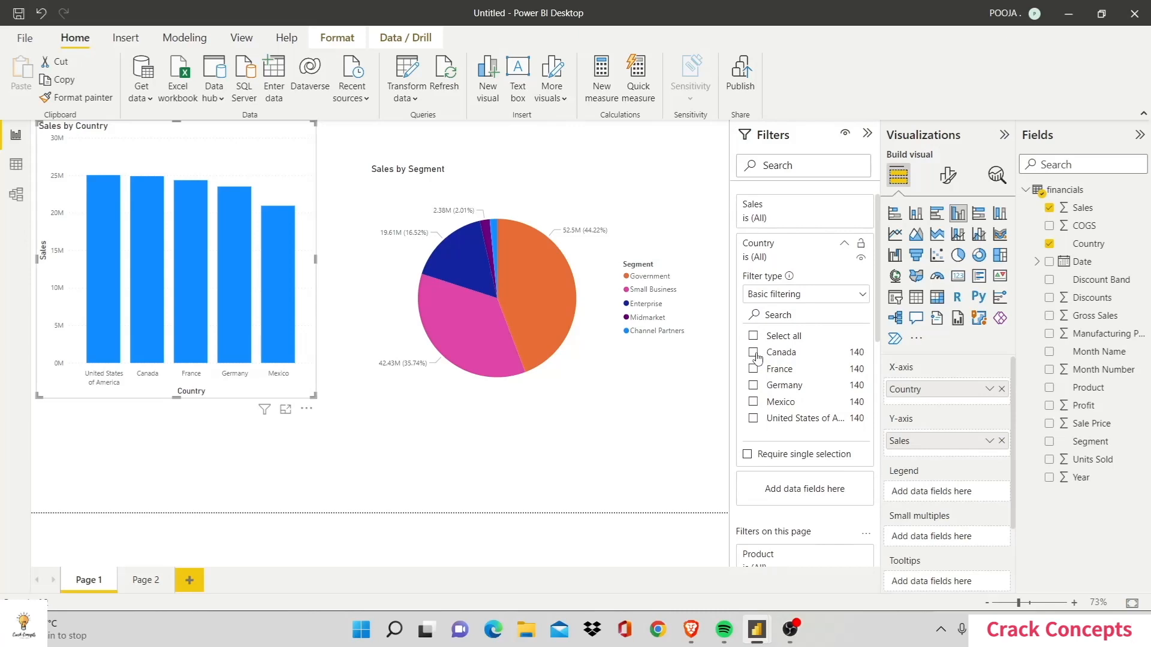
left_click(753, 353)
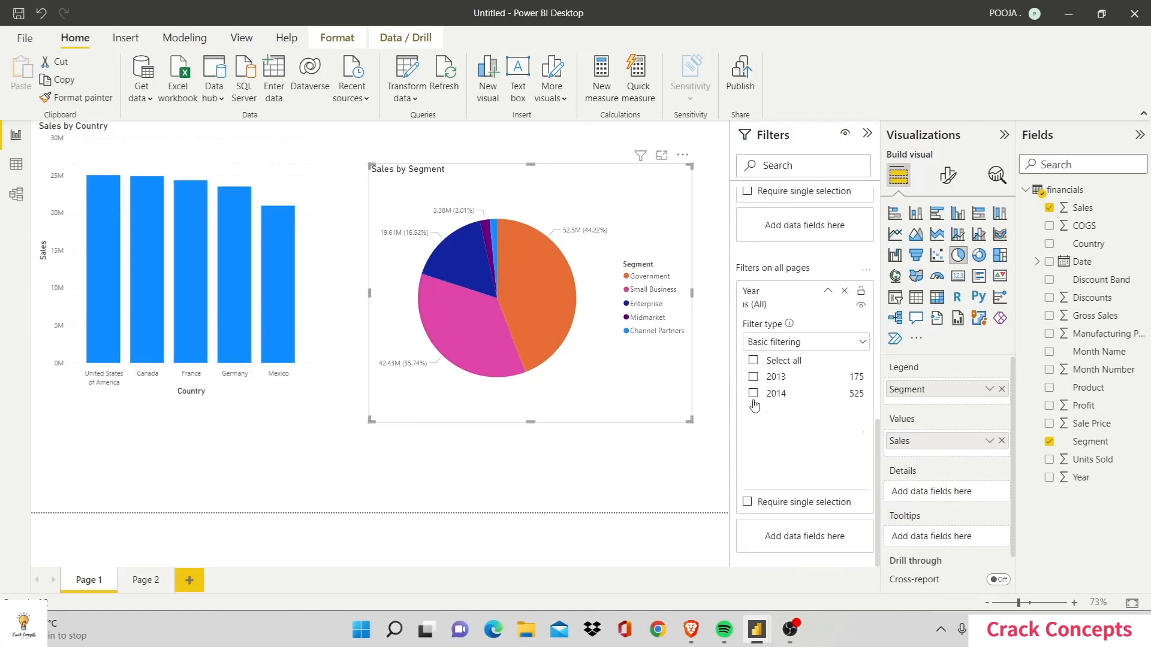
left_click(754, 395)
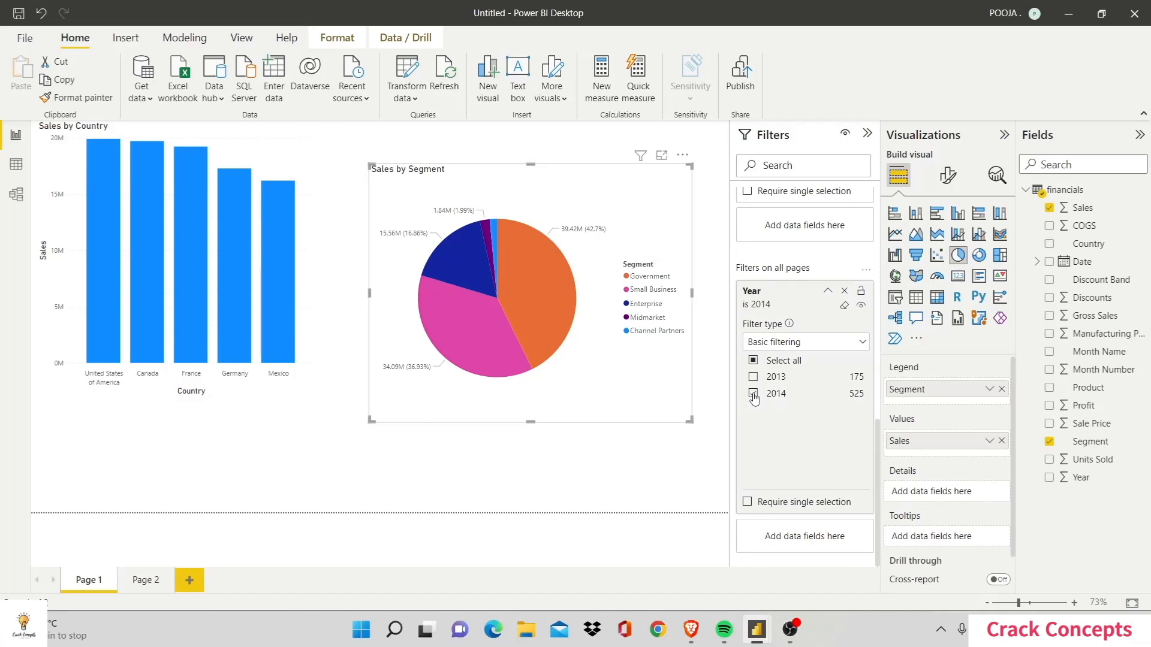
left_click(753, 394)
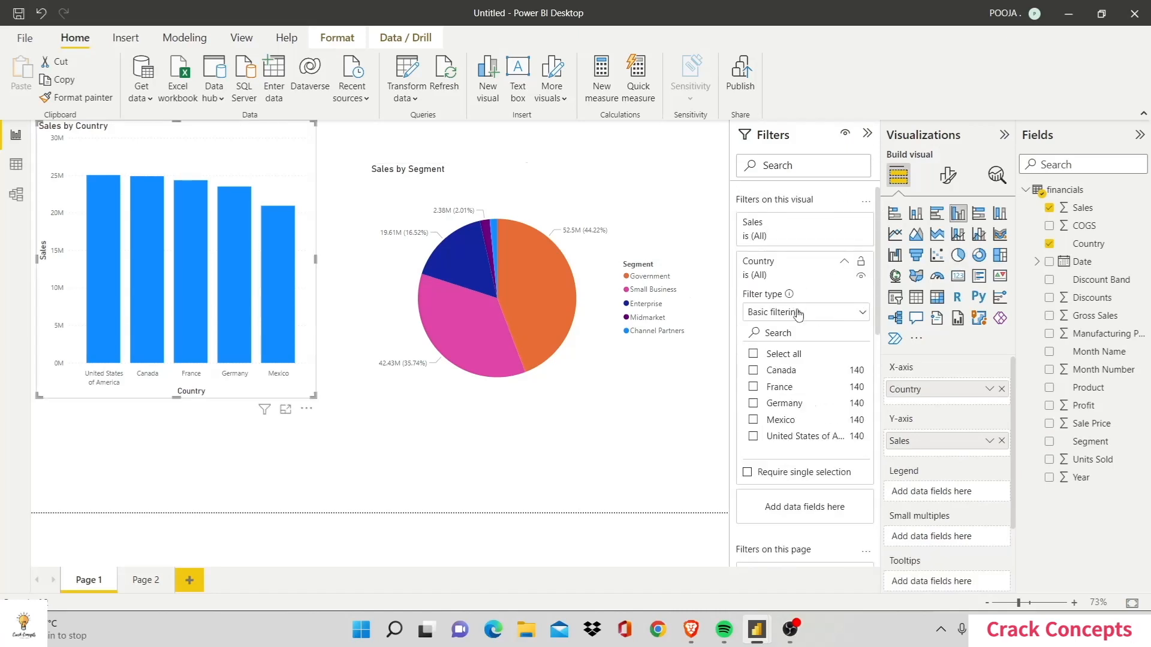
- Set the Country filter to Advanced filtering with conditions starts with 'u' and starts with 'a'
left_click(800, 311)
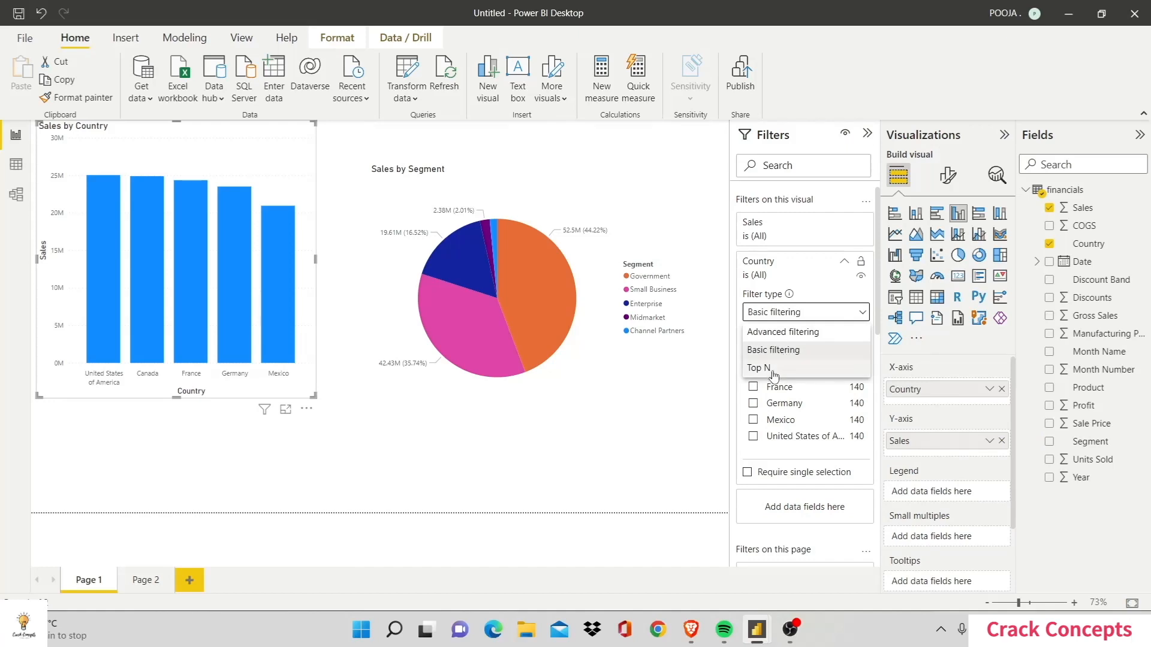
left_click(781, 332)
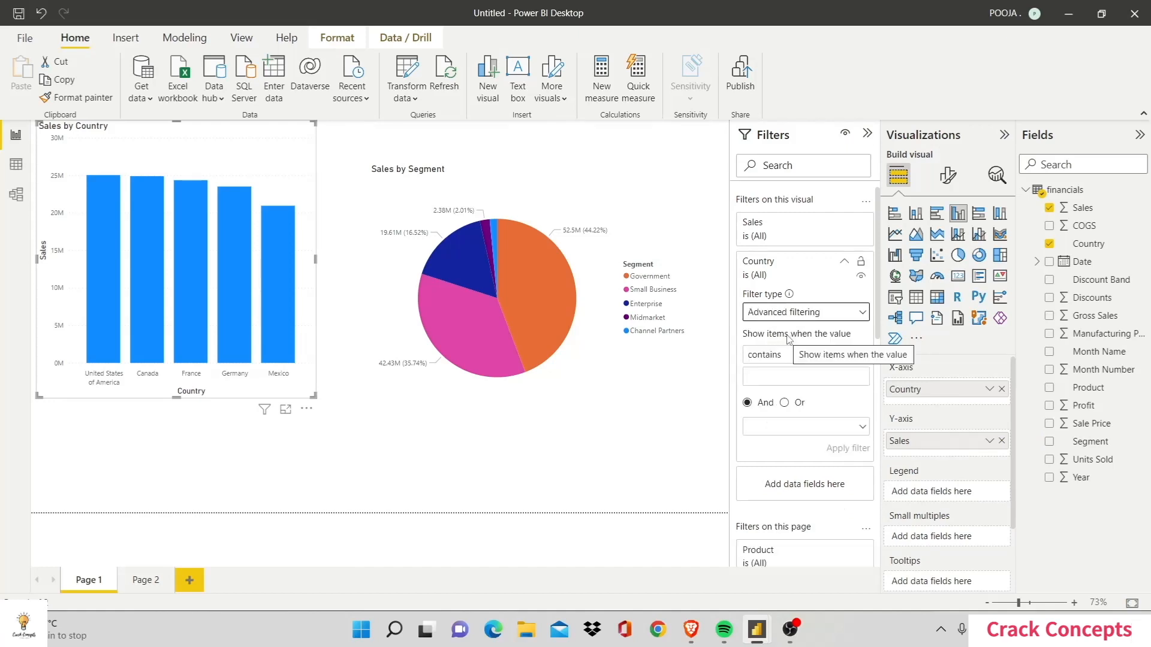
left_click(800, 355)
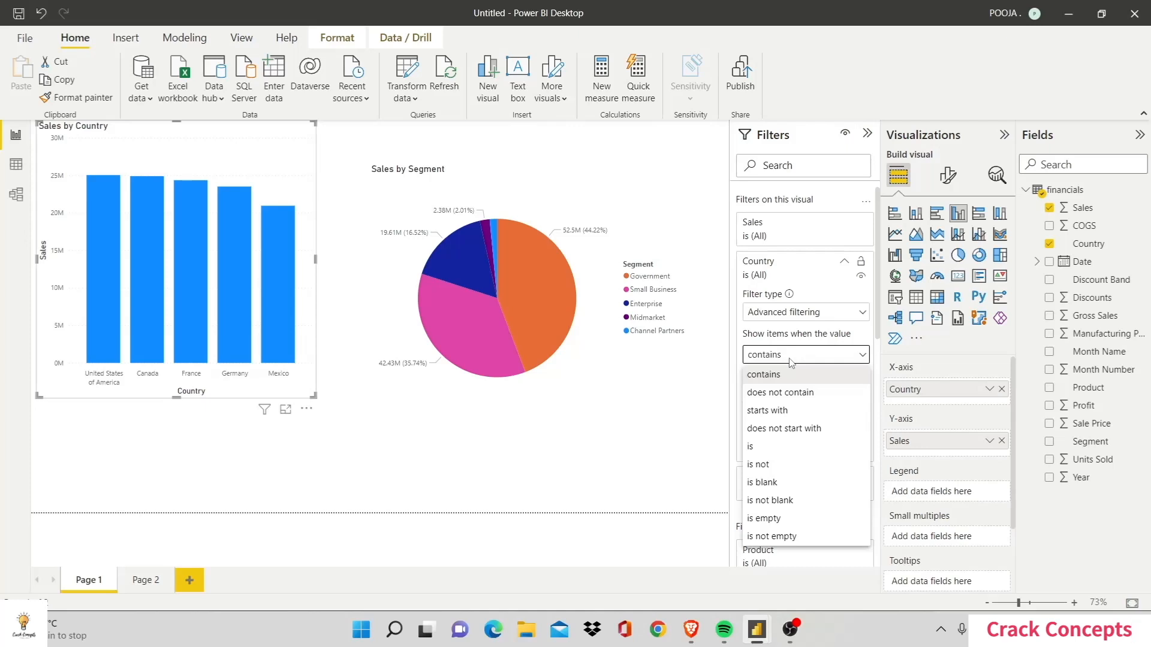
mouse_move(784, 409)
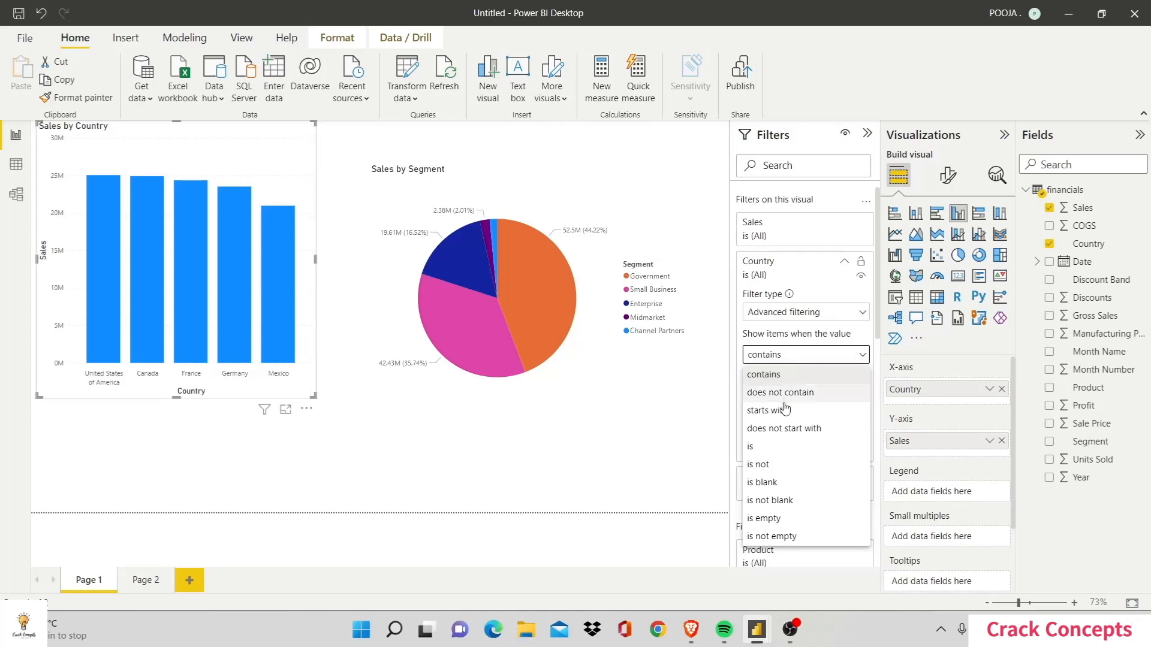
left_click(770, 410)
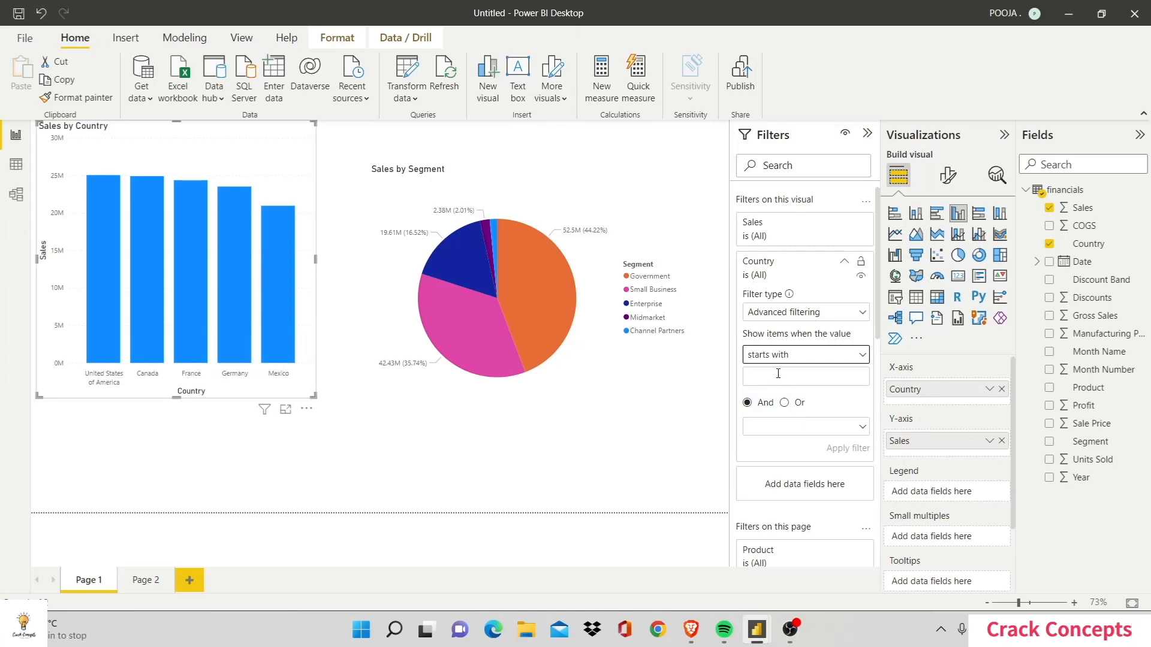
type("u")
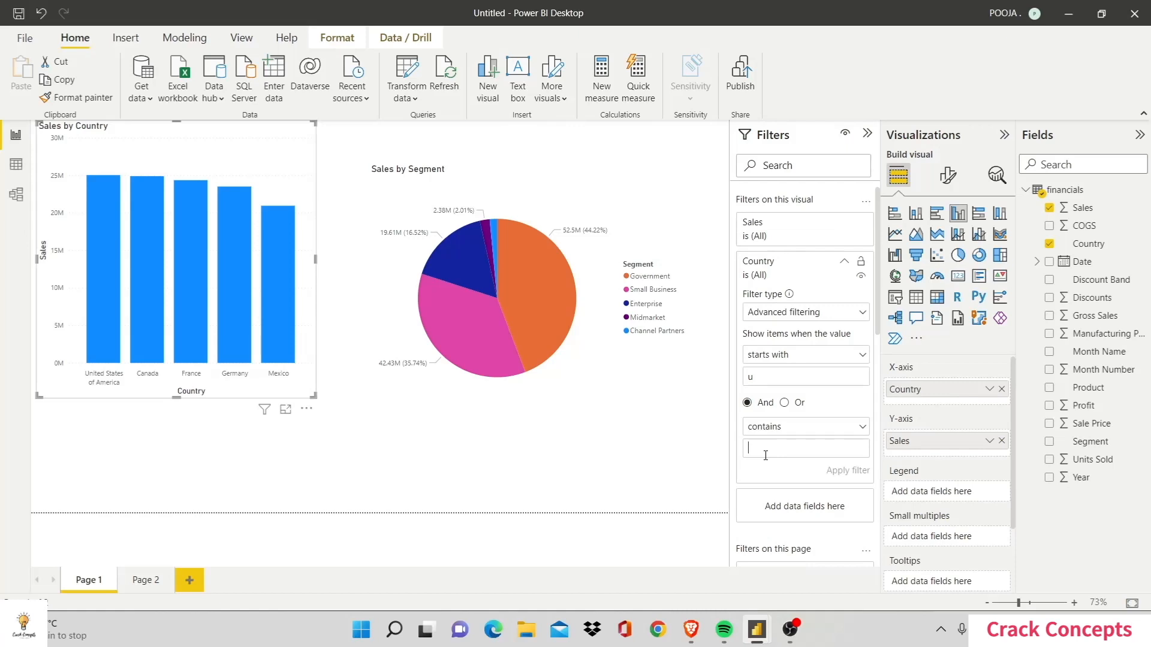
type("a")
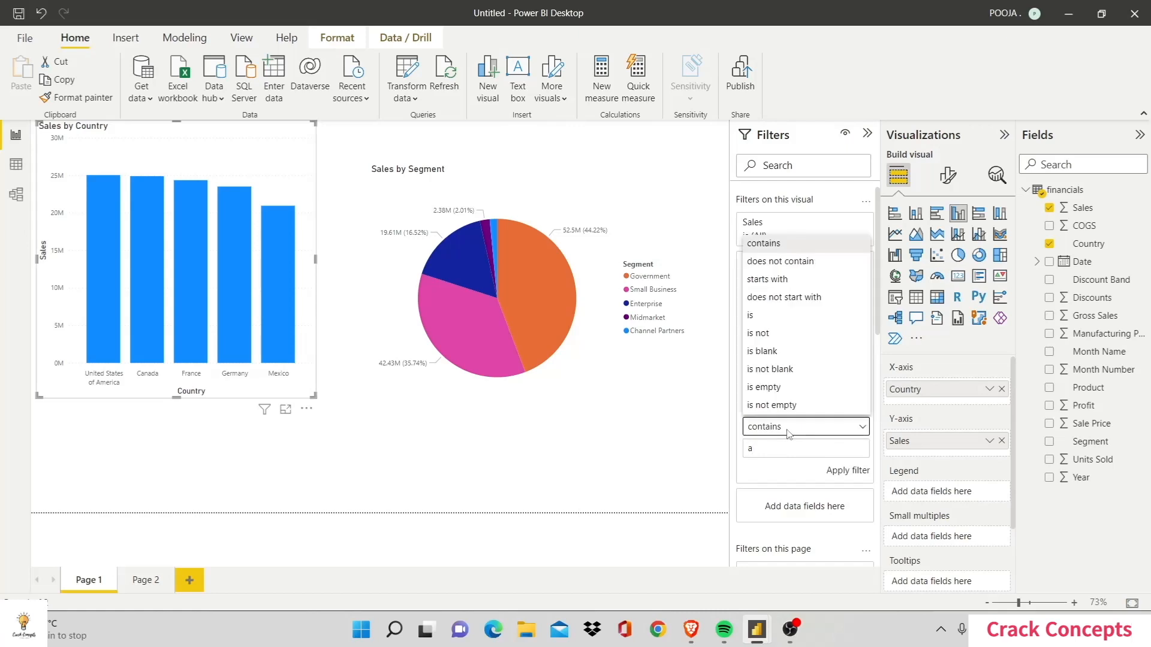
mouse_move(795, 315)
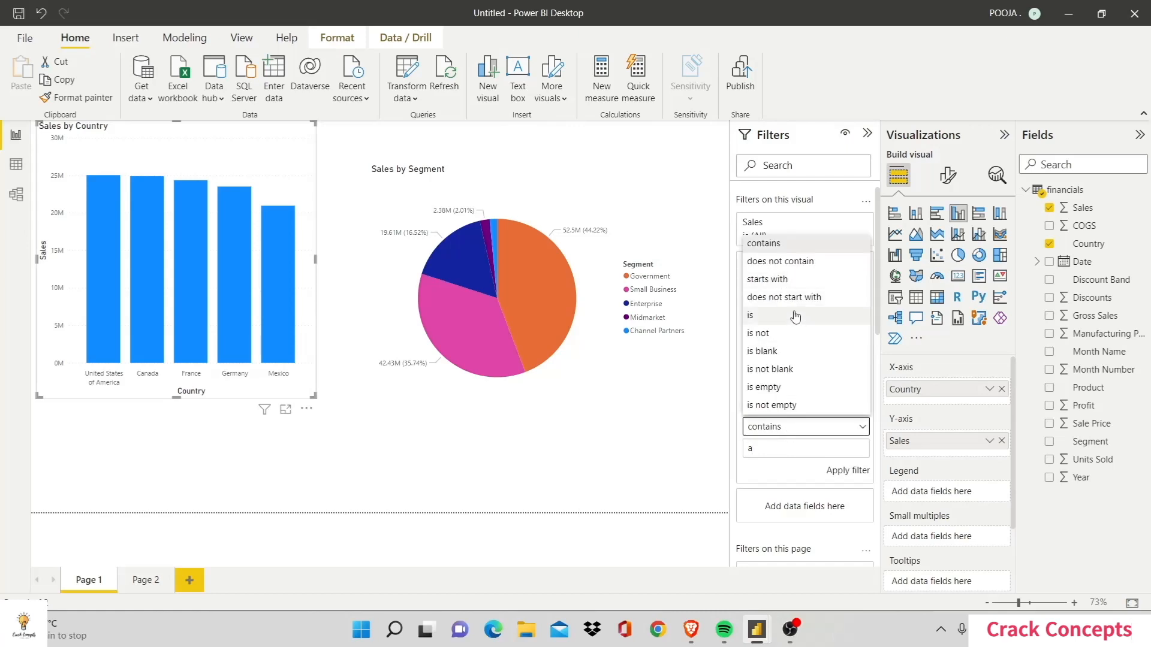
left_click(767, 279)
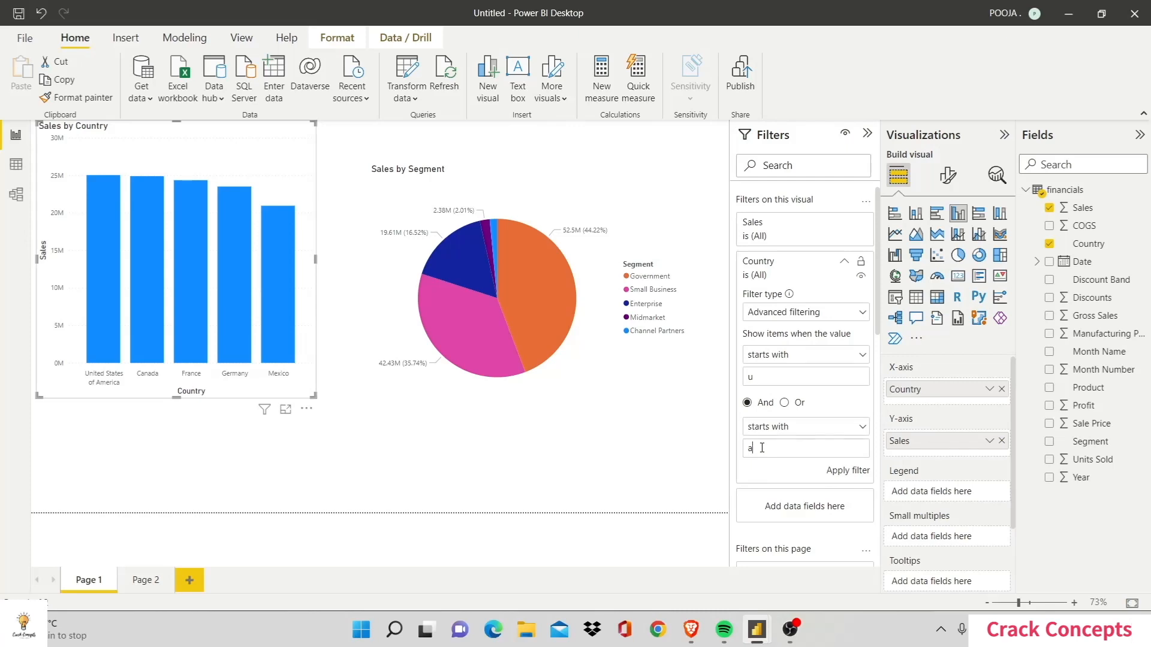
mouse_move(848, 470)
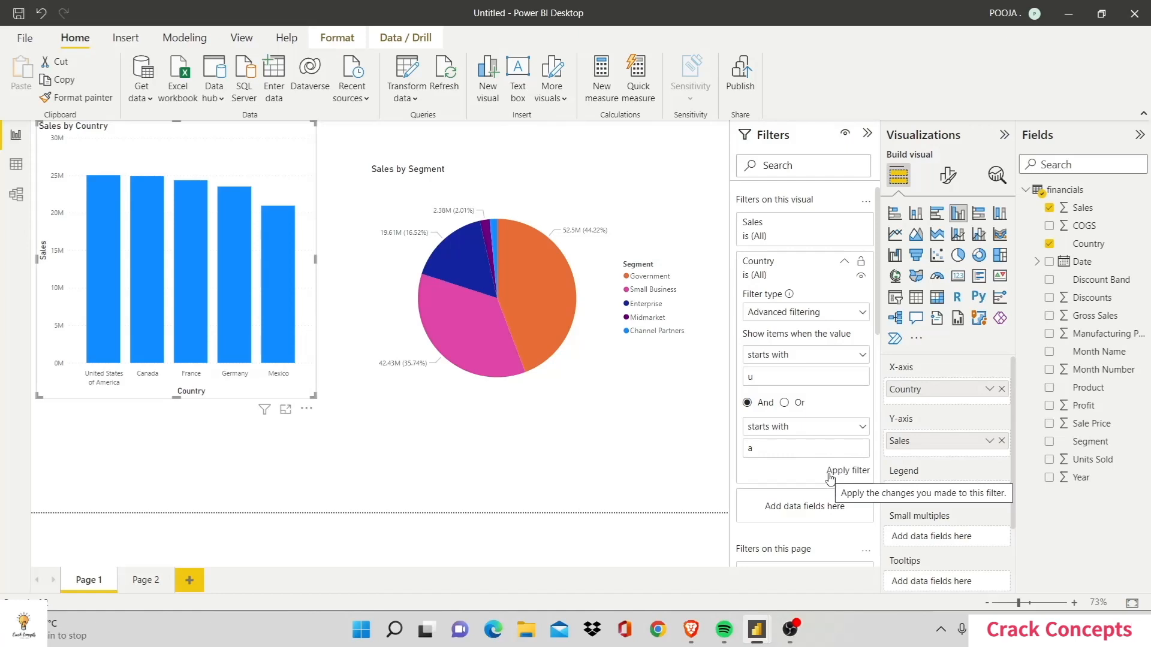
- Apply the Country conditions with Or logic, leaving only United States of America
left_click(848, 470)
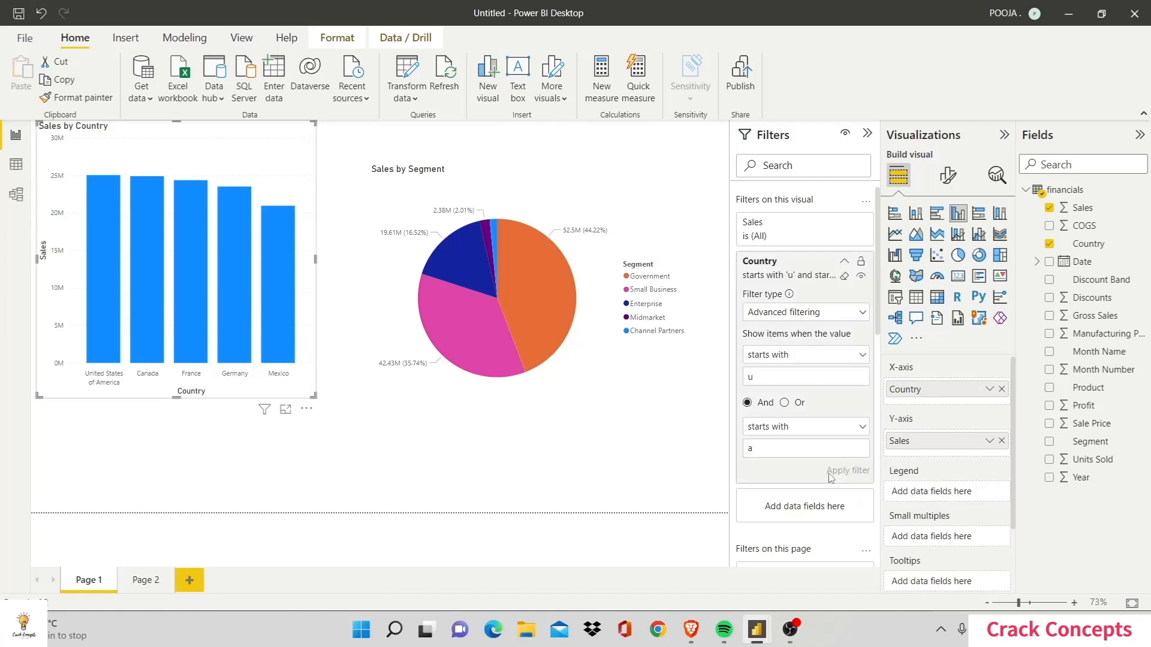
left_click(848, 470)
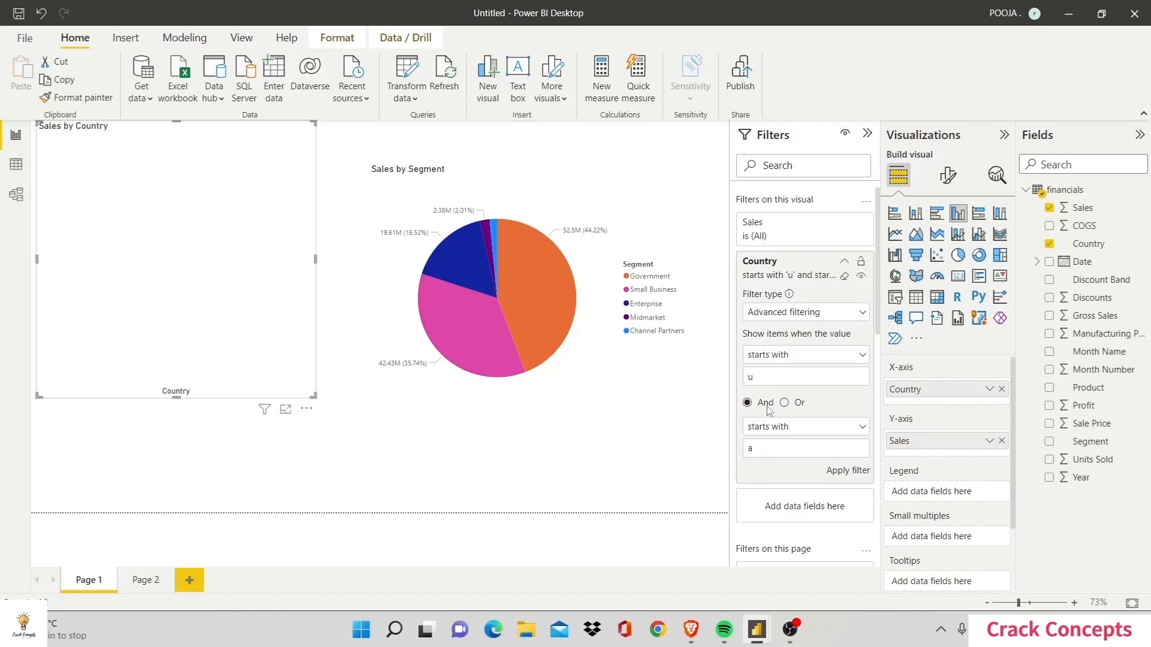
left_click(784, 402)
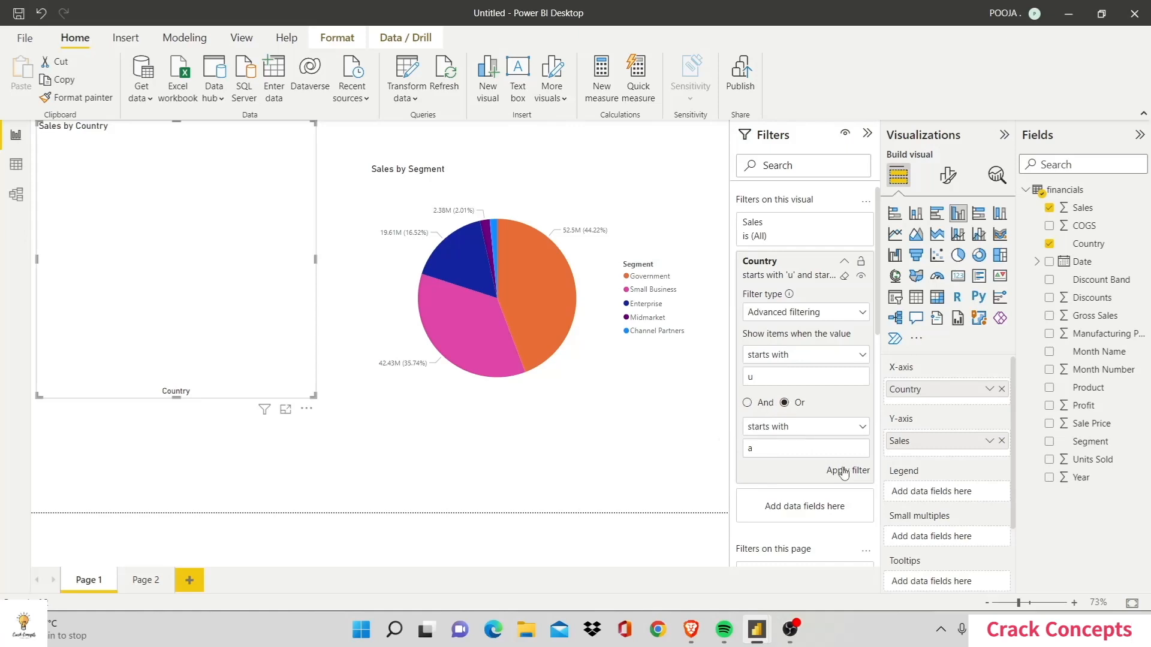
left_click(847, 470)
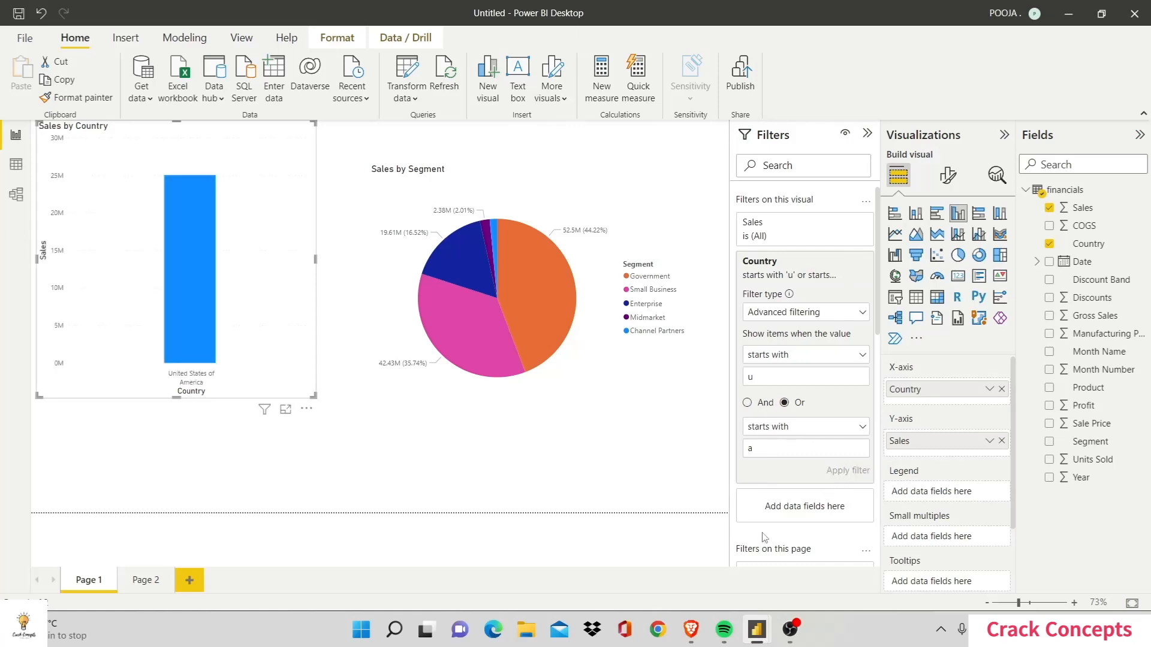
mouse_move(169, 406)
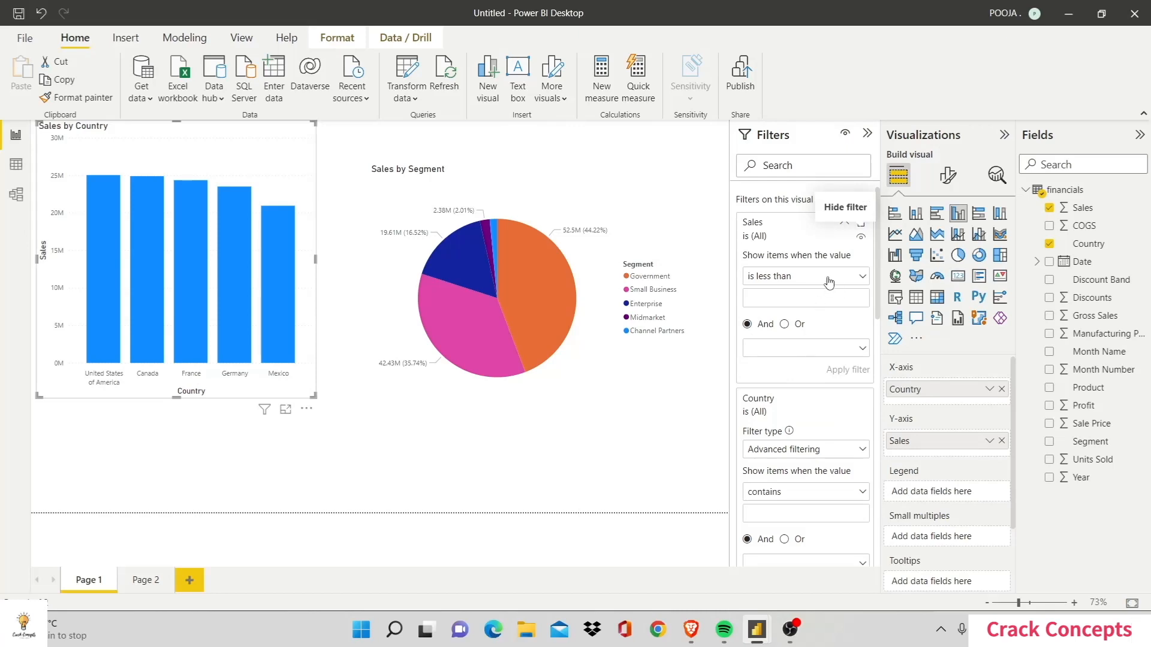
- Set the chart's Sales filter condition to 'is less than'
left_click(803, 277)
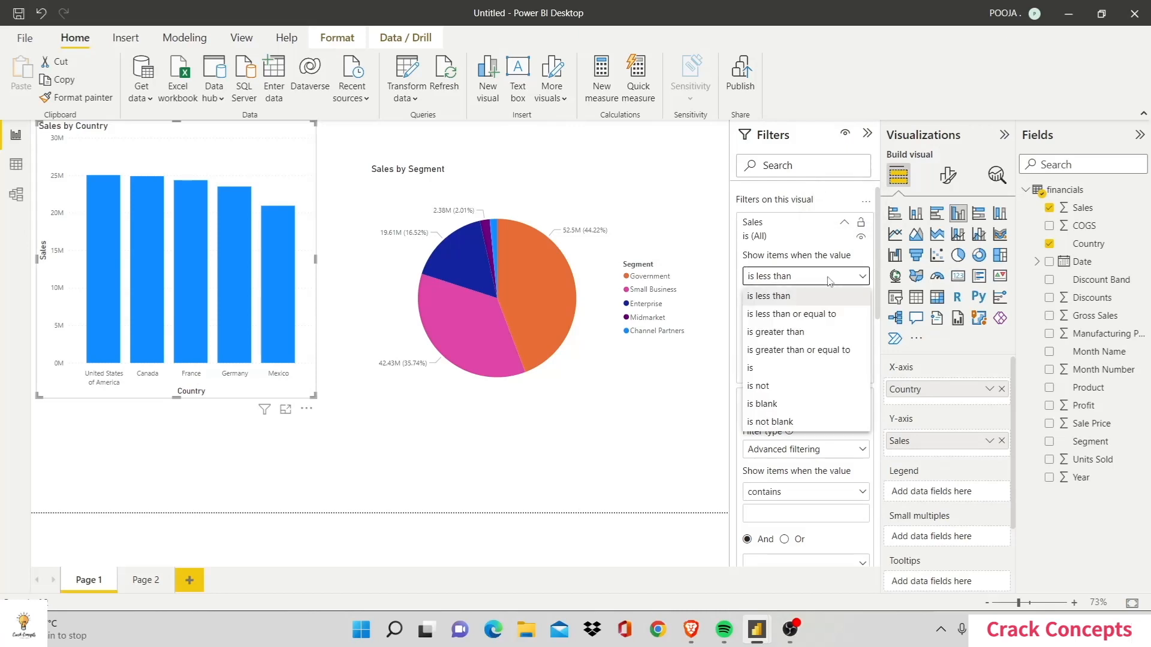
mouse_move(799, 350)
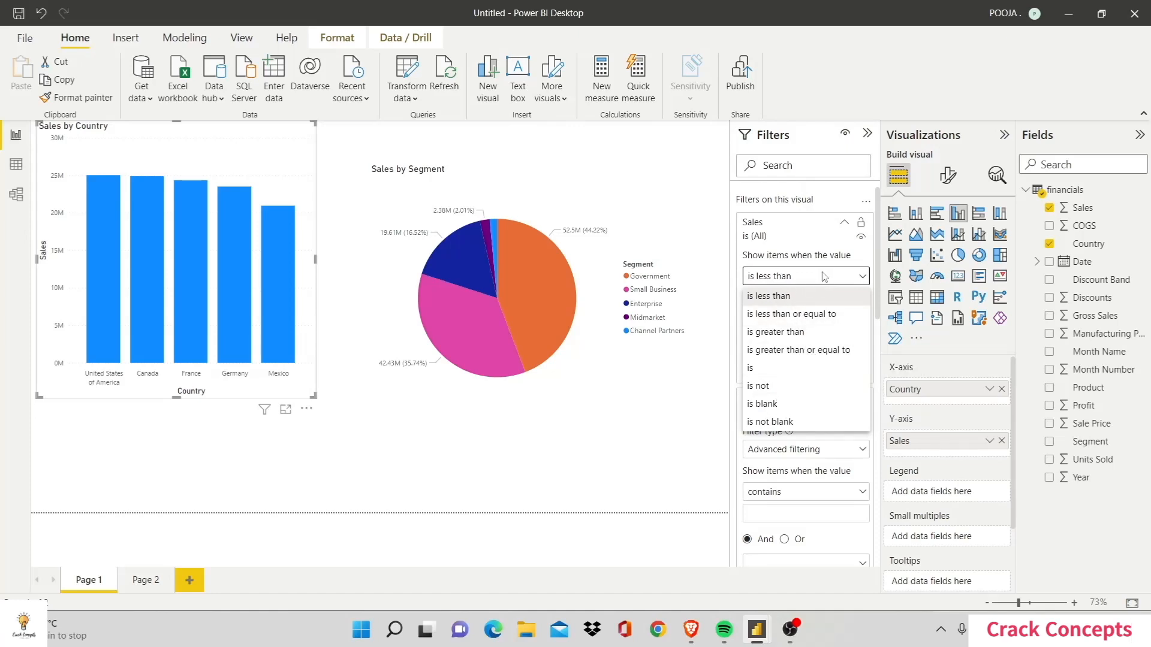
left_click(769, 296)
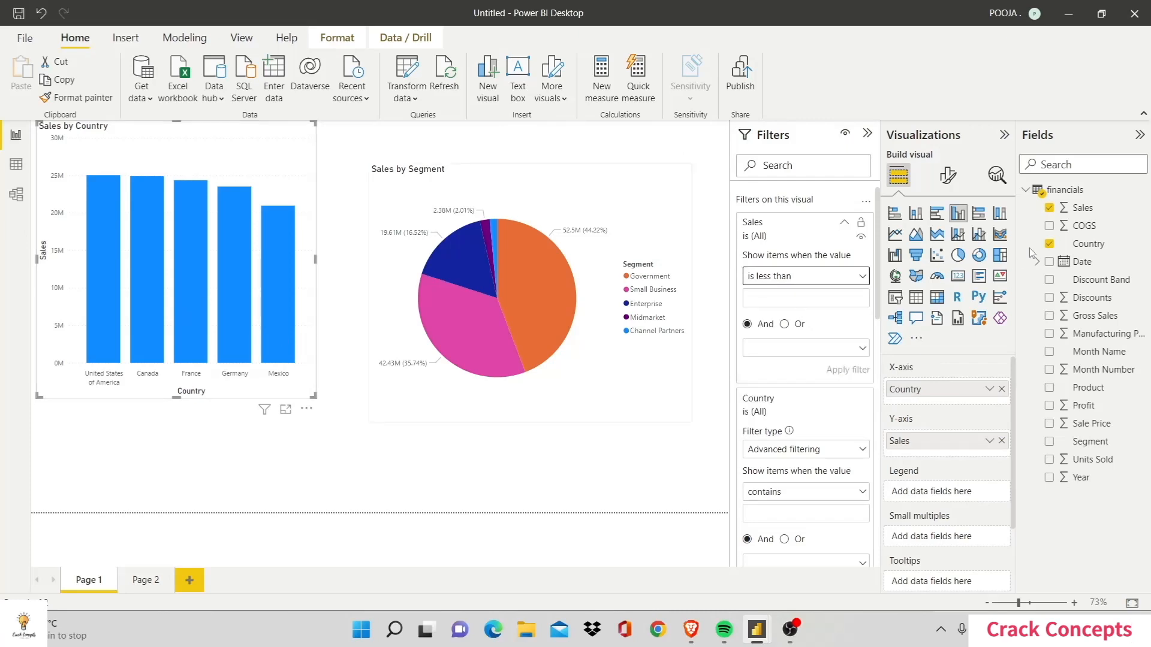
- Turn on data labels for the column chart
left_click(947, 176)
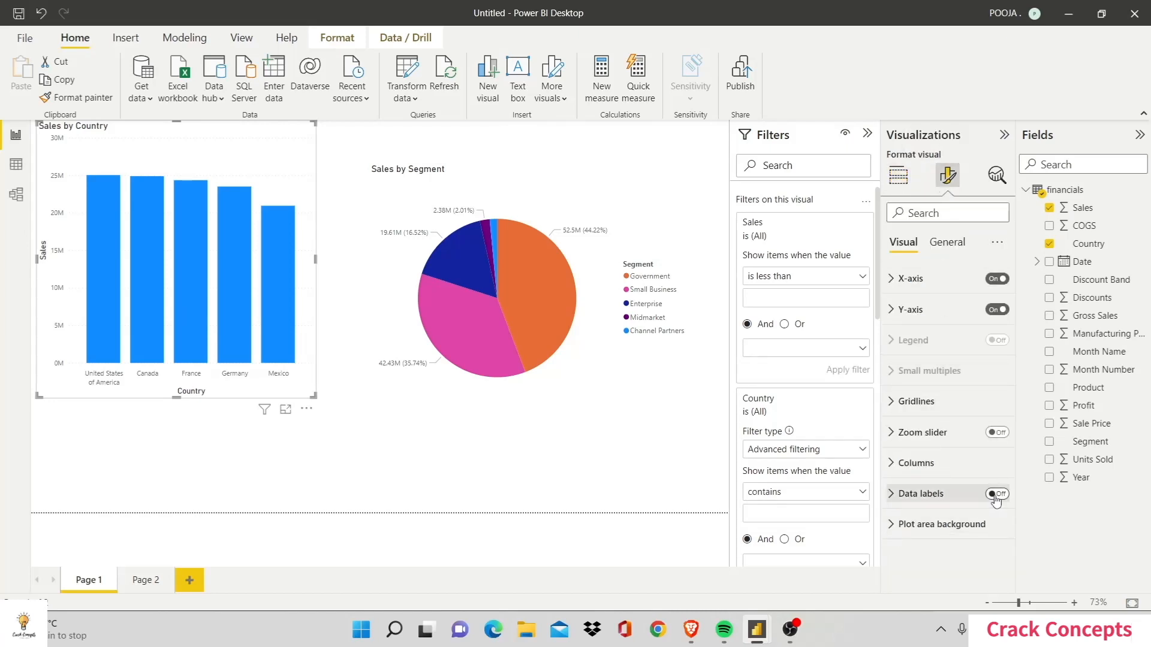
left_click(996, 493)
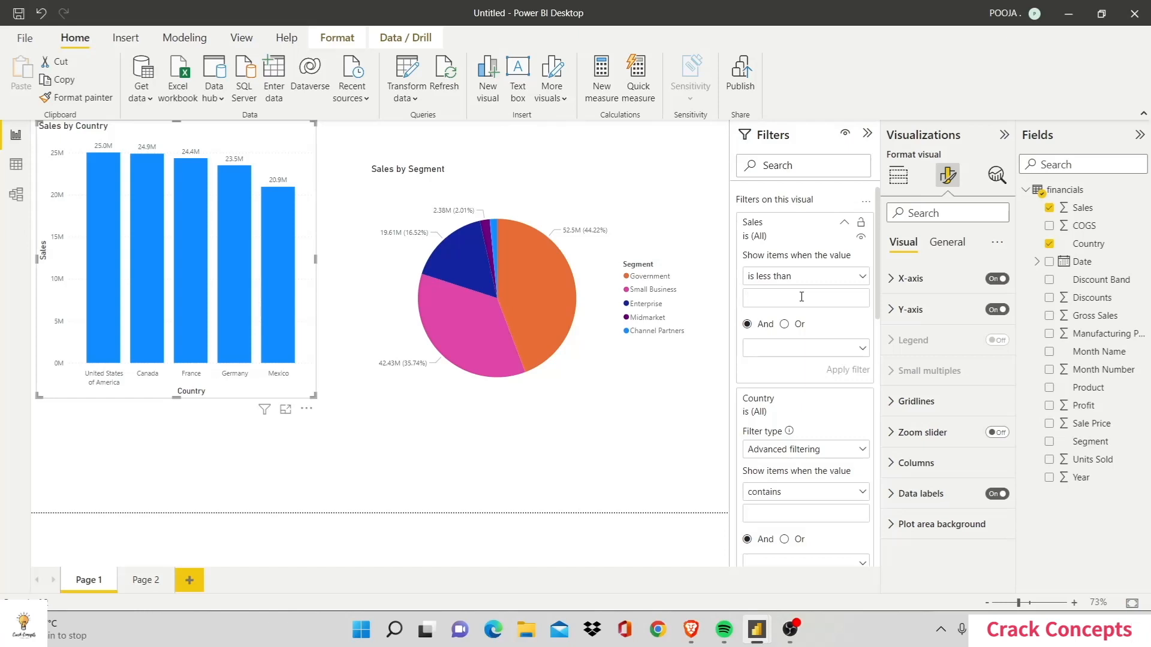
- Apply a Sales filter of less than 24000000, leaving only Germany and Mexico
type("23")
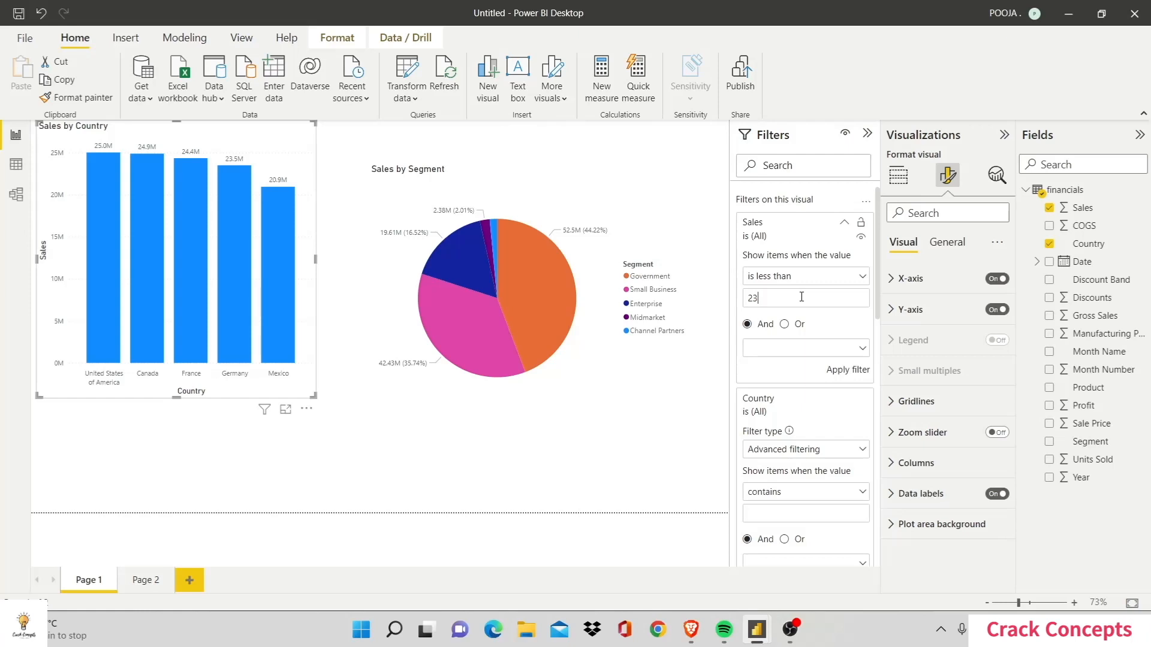
type("24000000")
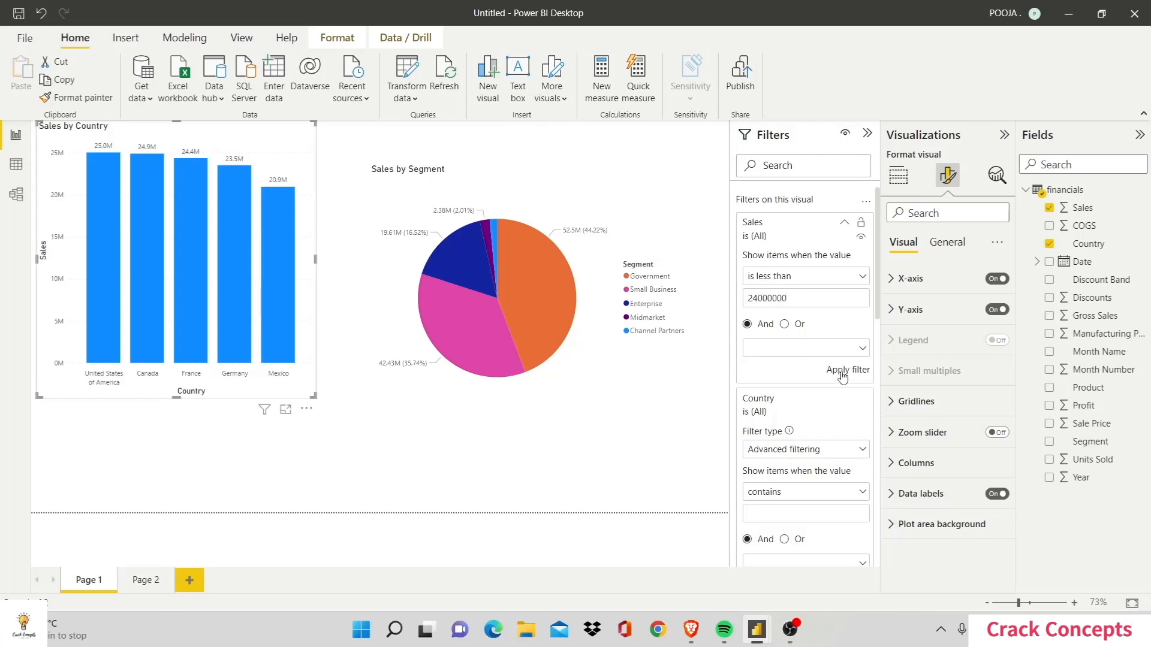
left_click(847, 370)
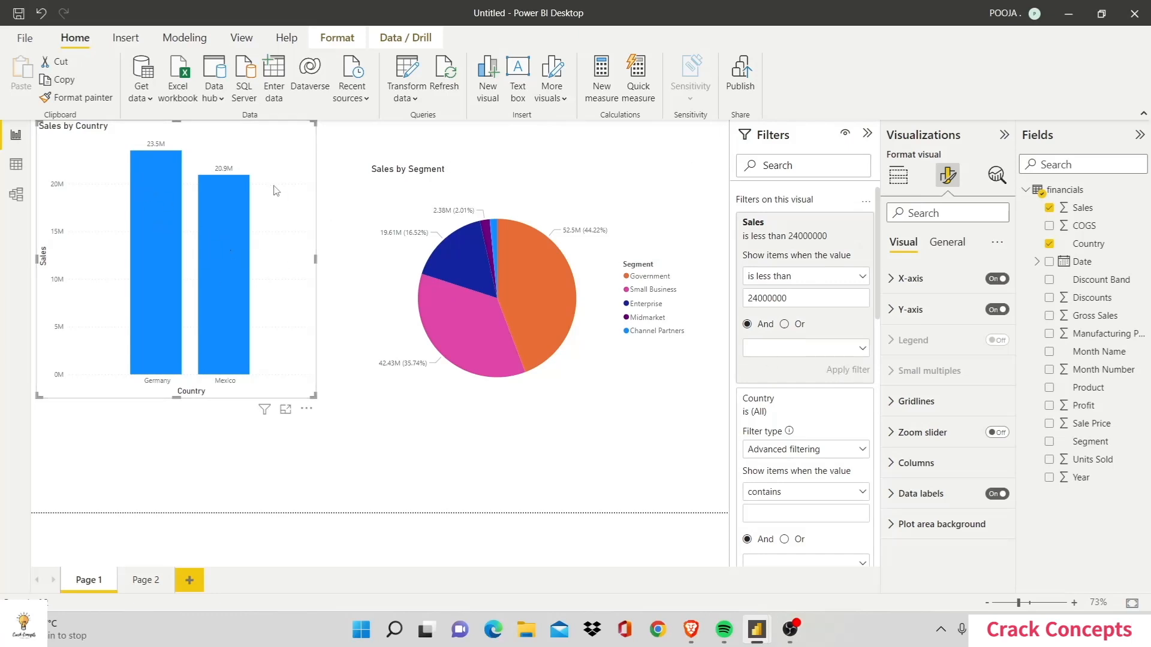
mouse_move(176, 297)
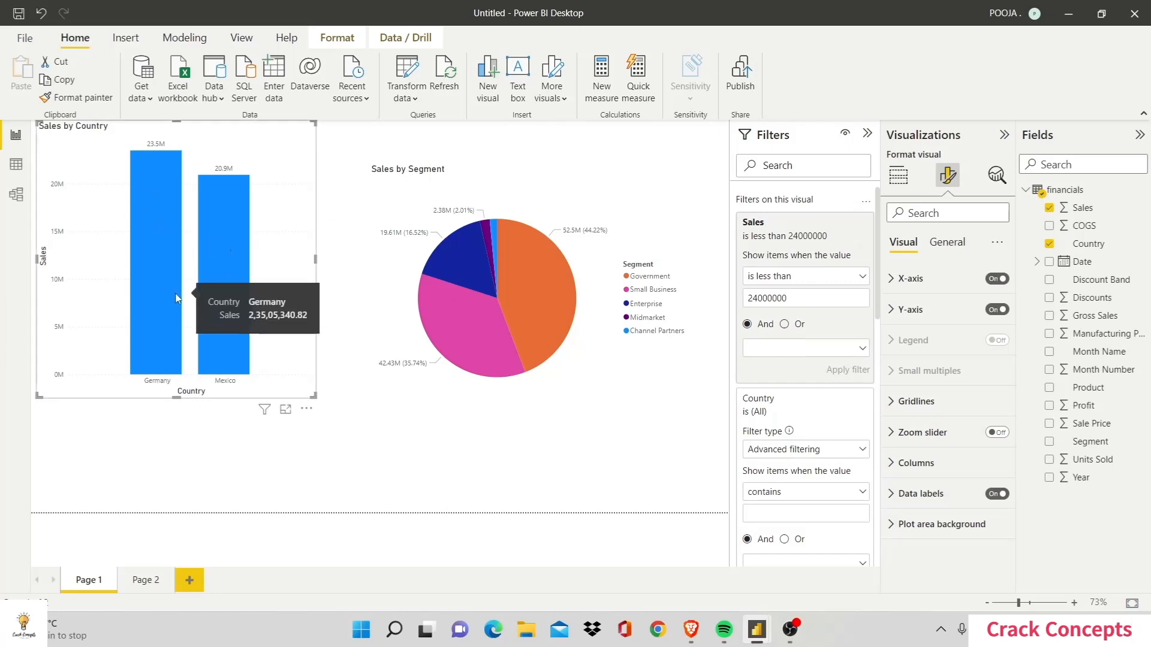